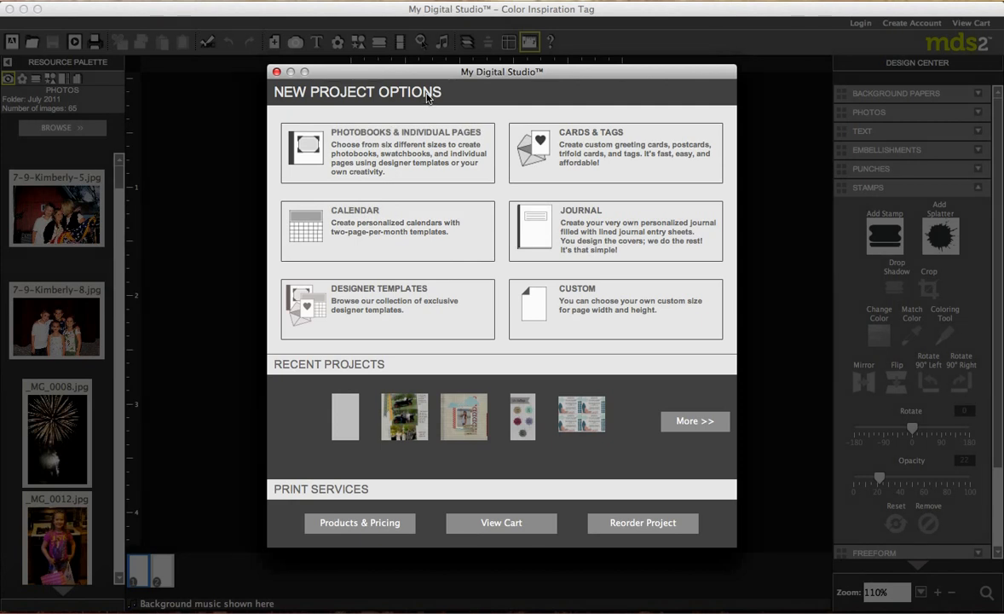
{"action": "mouse_move", "coordinate": [417, 140]}
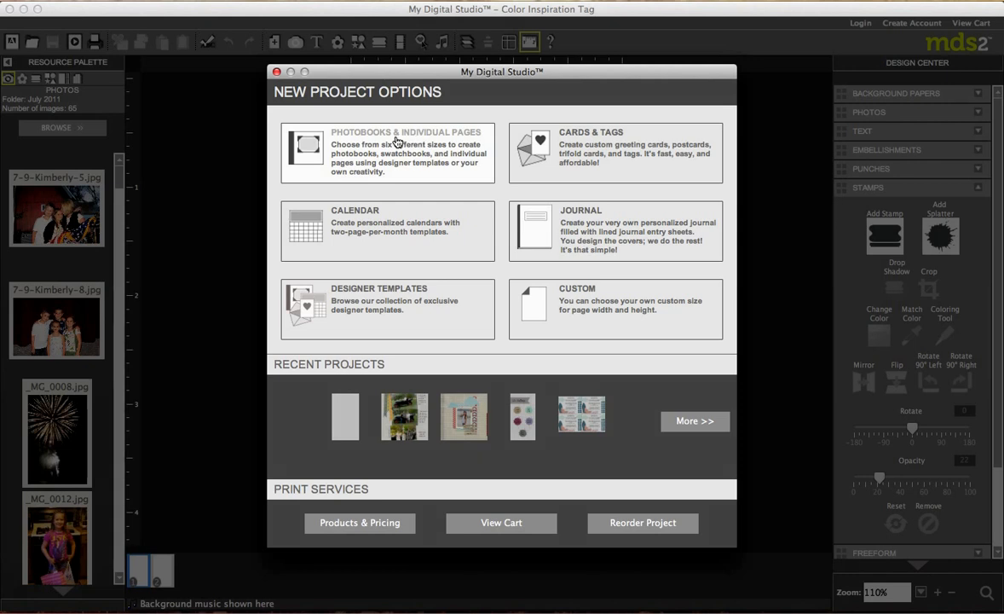
{"action": "mouse_move", "coordinate": [420, 294]}
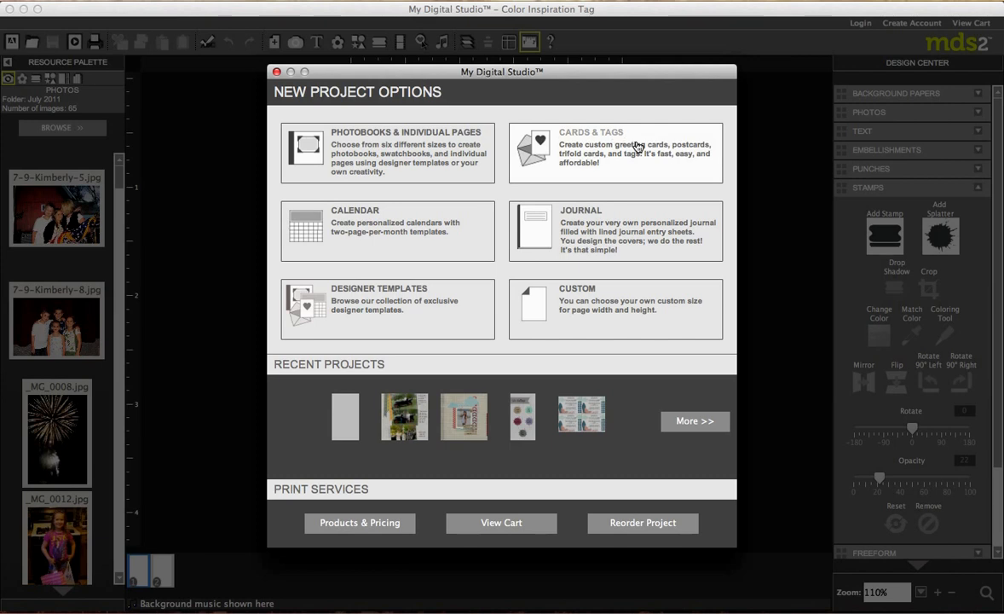
{"action": "mouse_move", "coordinate": [626, 225]}
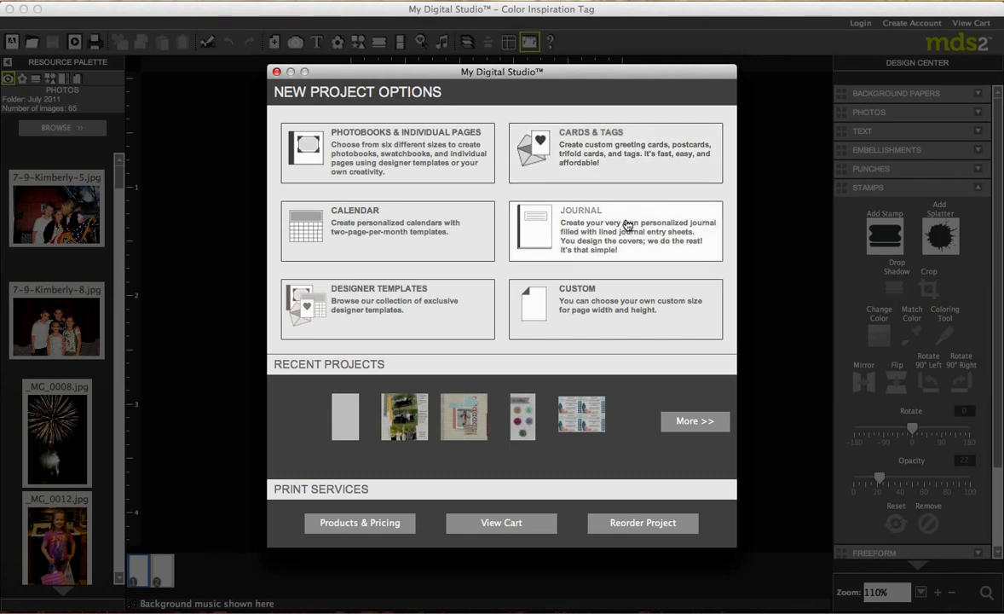
{"action": "mouse_move", "coordinate": [617, 299]}
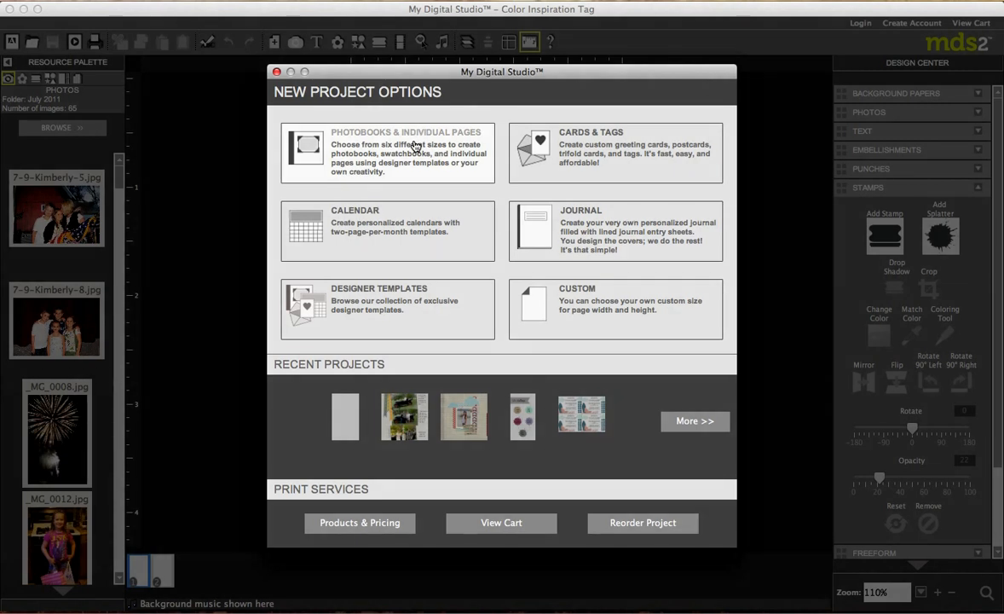
Start a new photobook project at the 12" x 12" square size.
{"action": "left_click", "coordinate": [387, 152]}
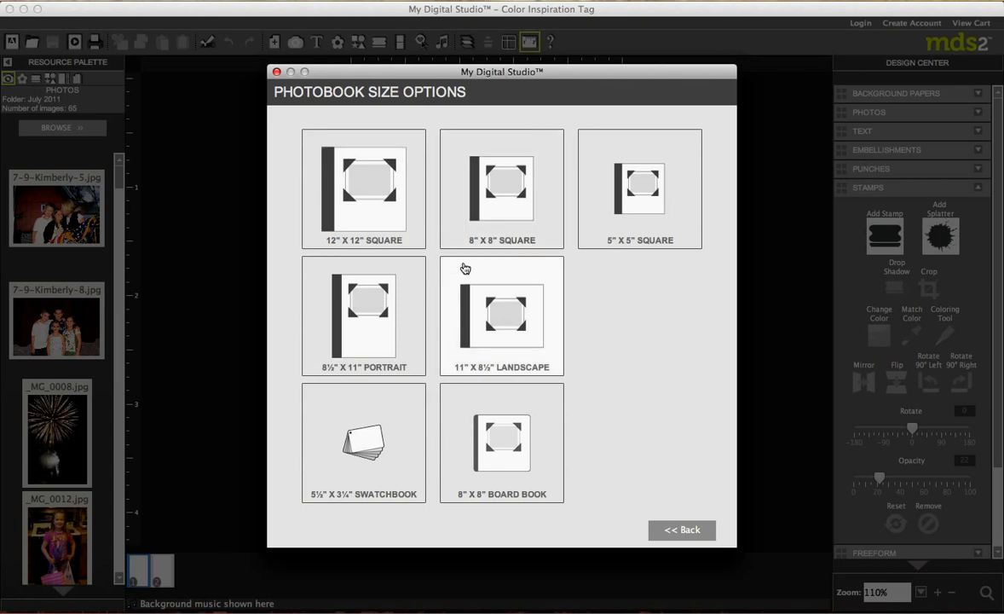
{"action": "mouse_move", "coordinate": [473, 313]}
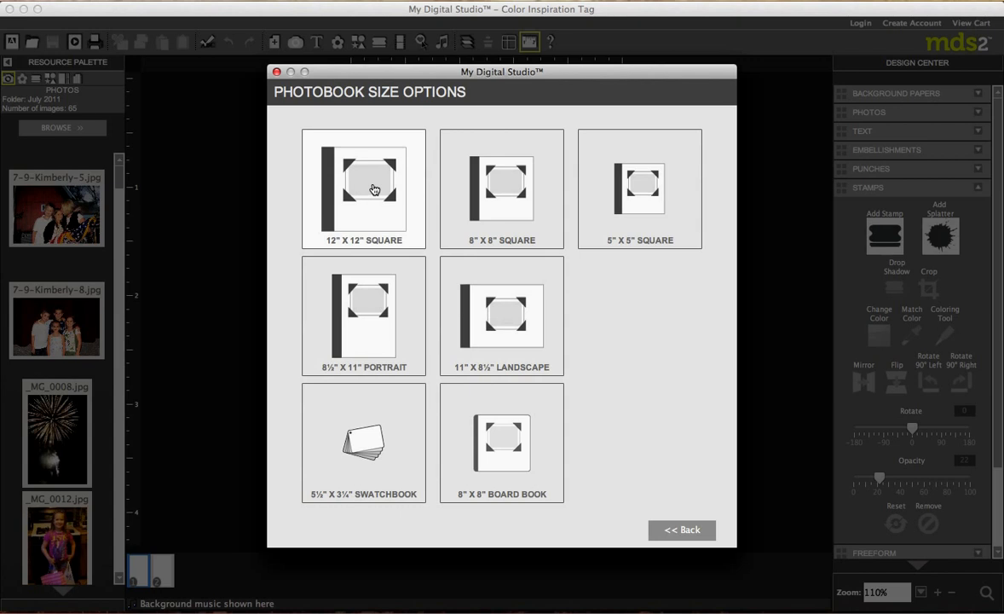
{"action": "left_click", "coordinate": [363, 187]}
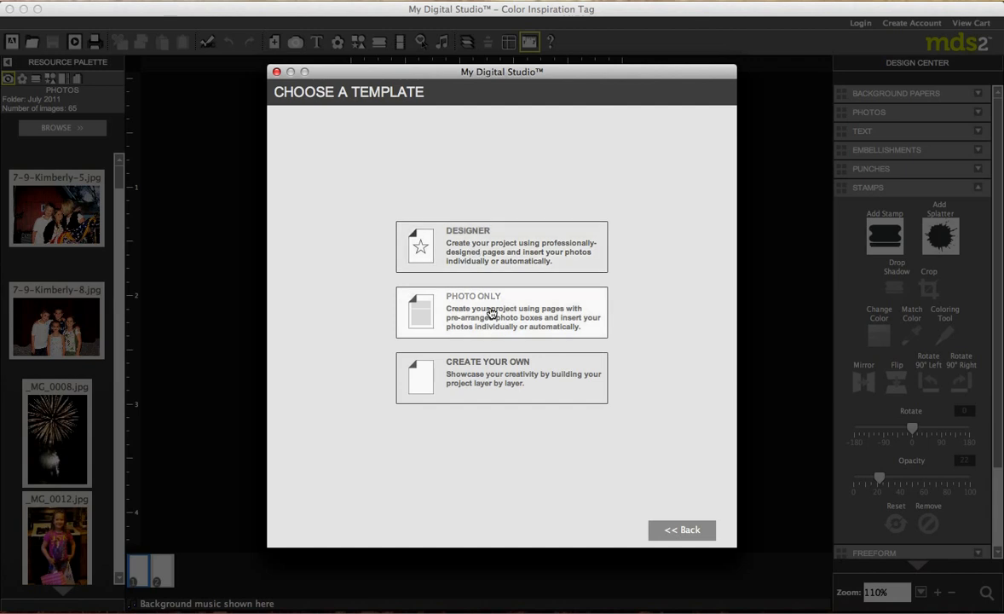
{"action": "mouse_move", "coordinate": [528, 390]}
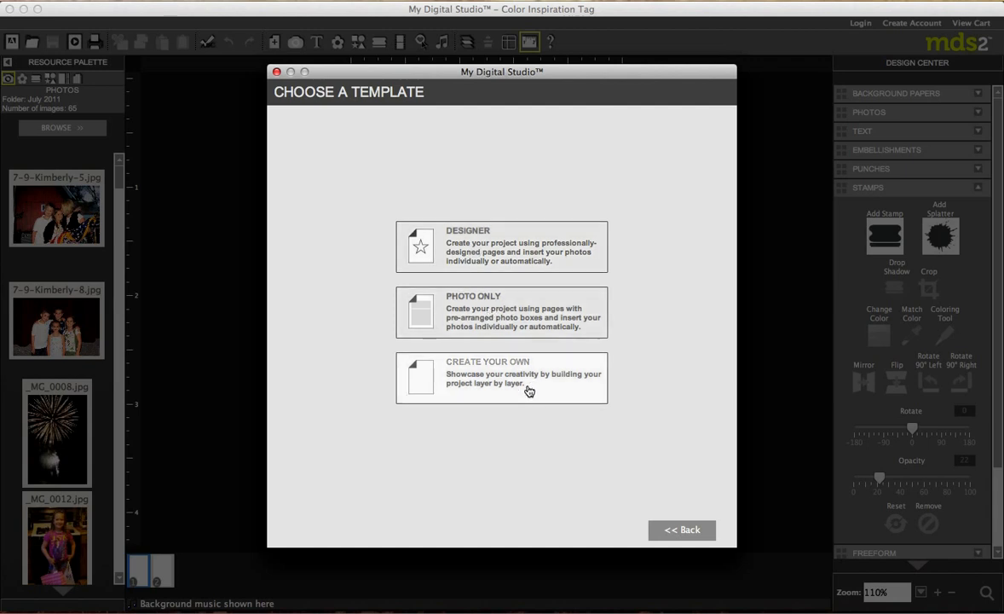
{"action": "mouse_move", "coordinate": [494, 247]}
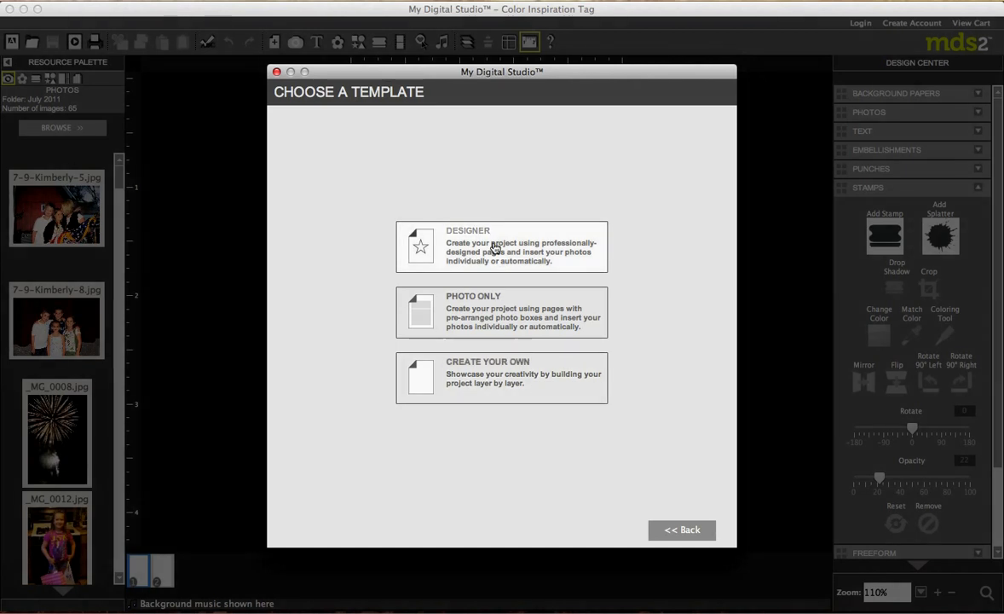
Choose designer pages and select the 'Family Fun – 12x12 photobook' template.
{"action": "left_click", "coordinate": [501, 245]}
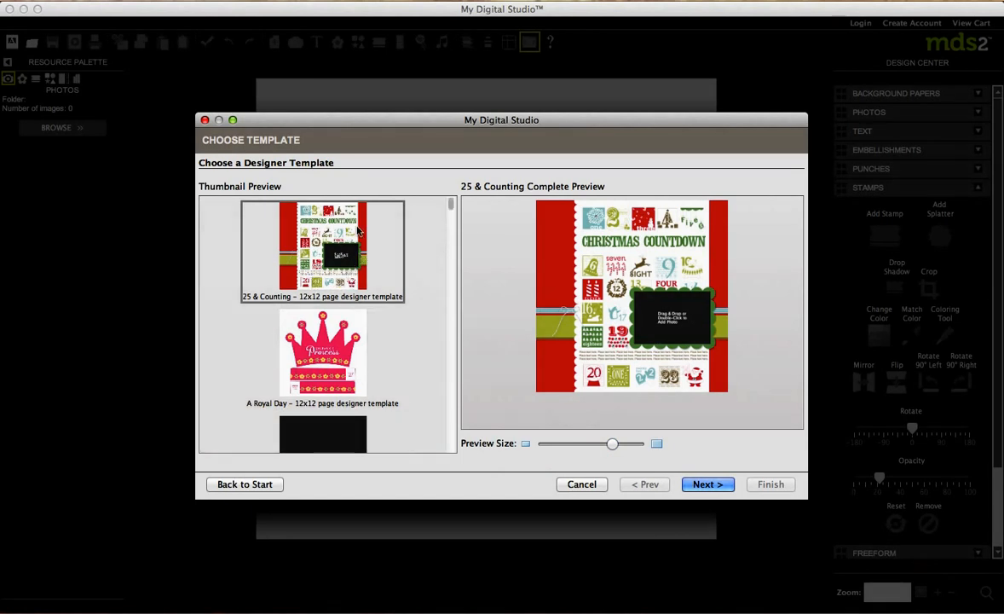
{"action": "mouse_move", "coordinate": [354, 253]}
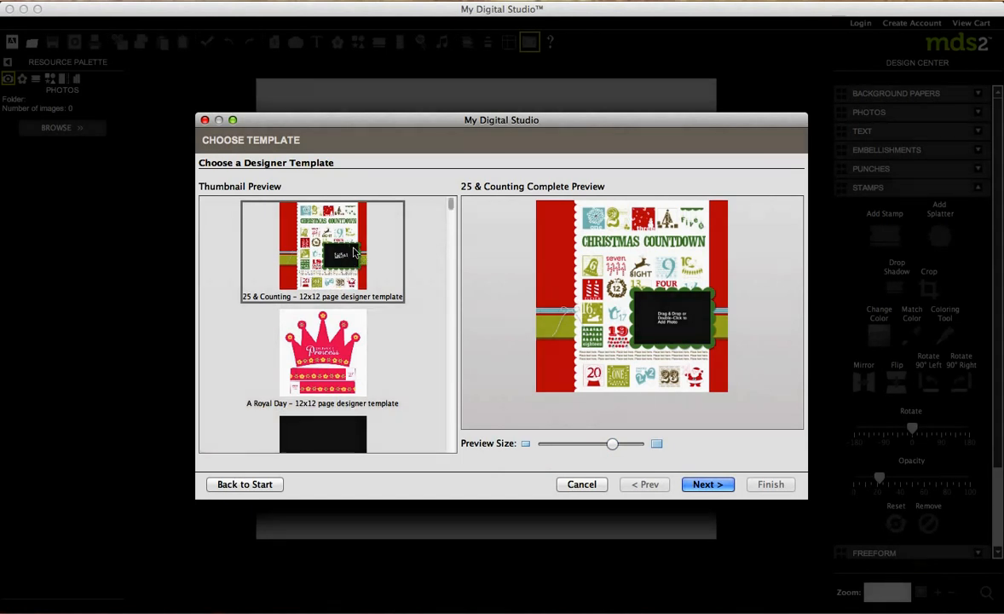
{"action": "mouse_move", "coordinate": [343, 308]}
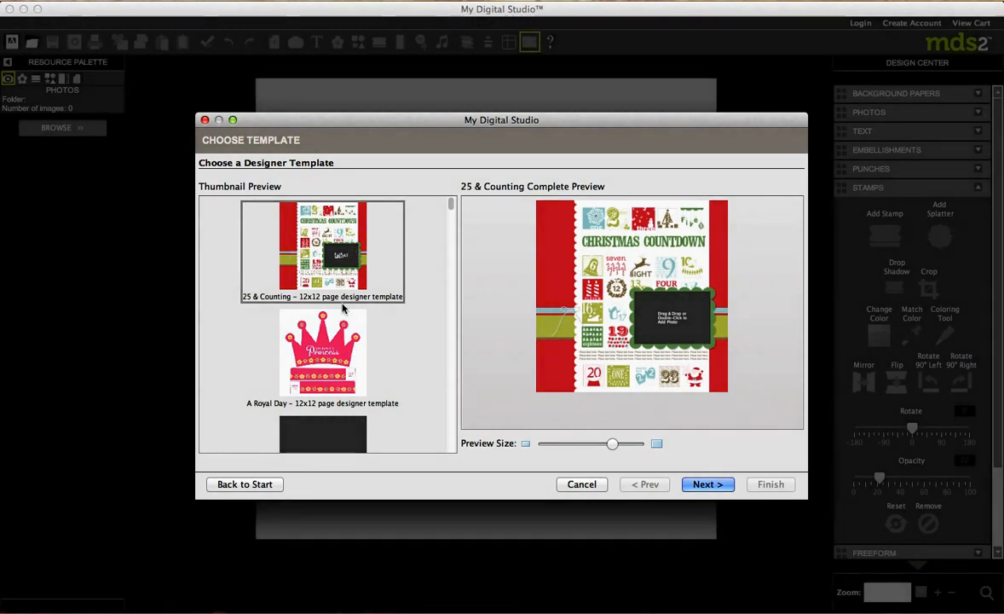
{"action": "scroll", "scroll_direction": "down", "scroll_amount": 3}
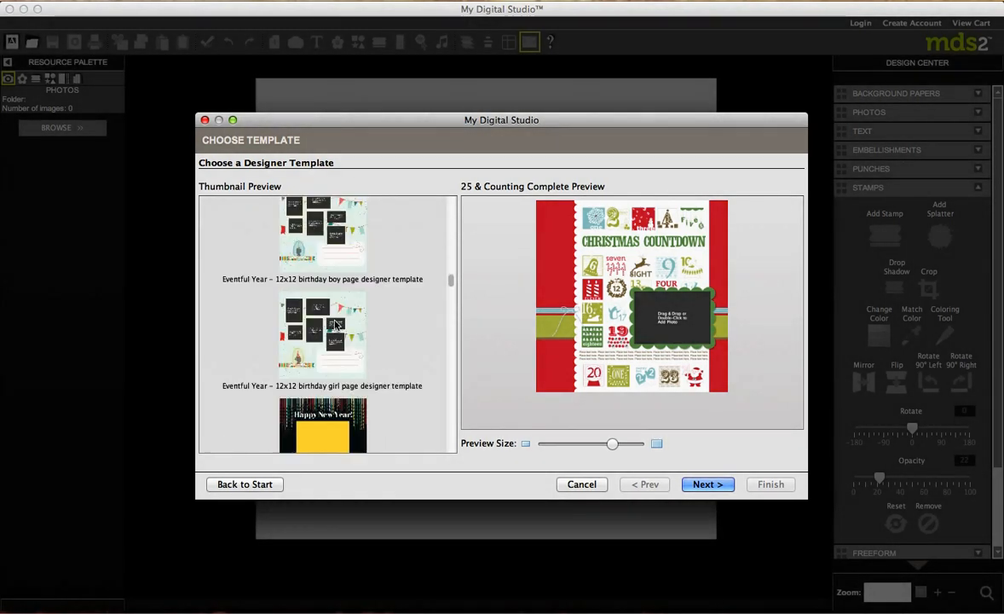
{"action": "scroll", "scroll_direction": "down", "scroll_amount": 3}
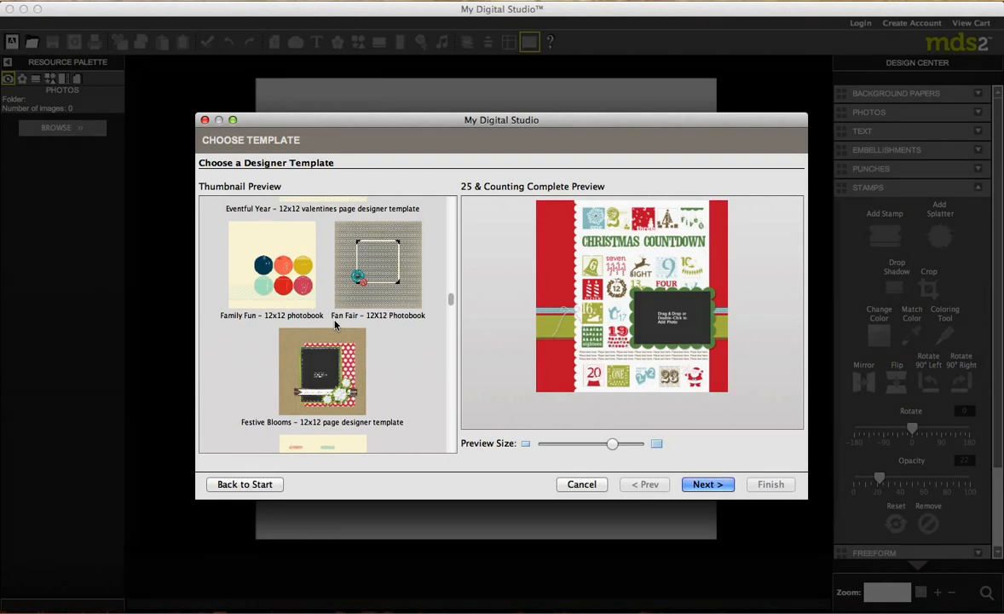
{"action": "mouse_move", "coordinate": [405, 312]}
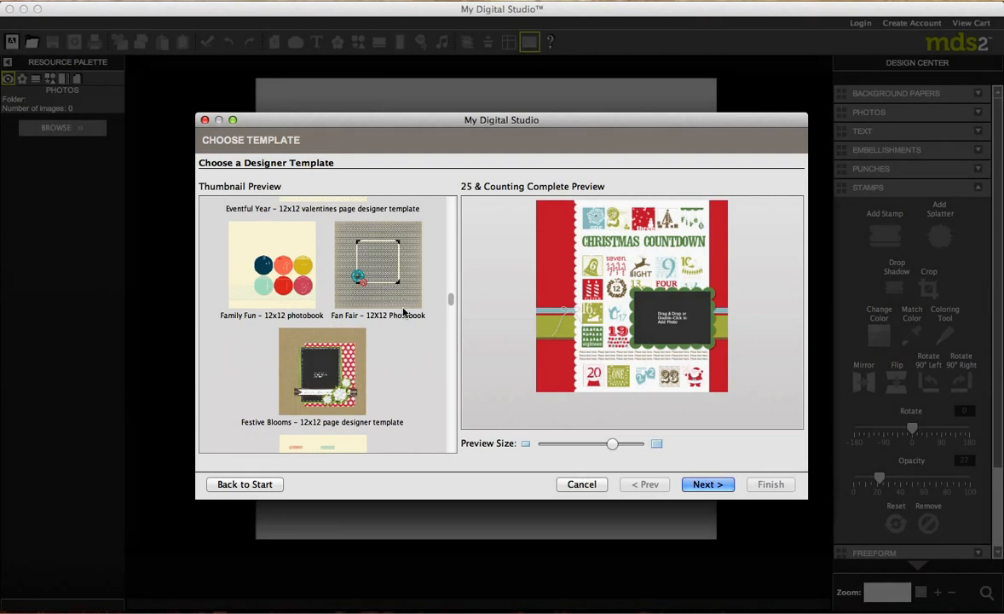
{"action": "mouse_move", "coordinate": [287, 319]}
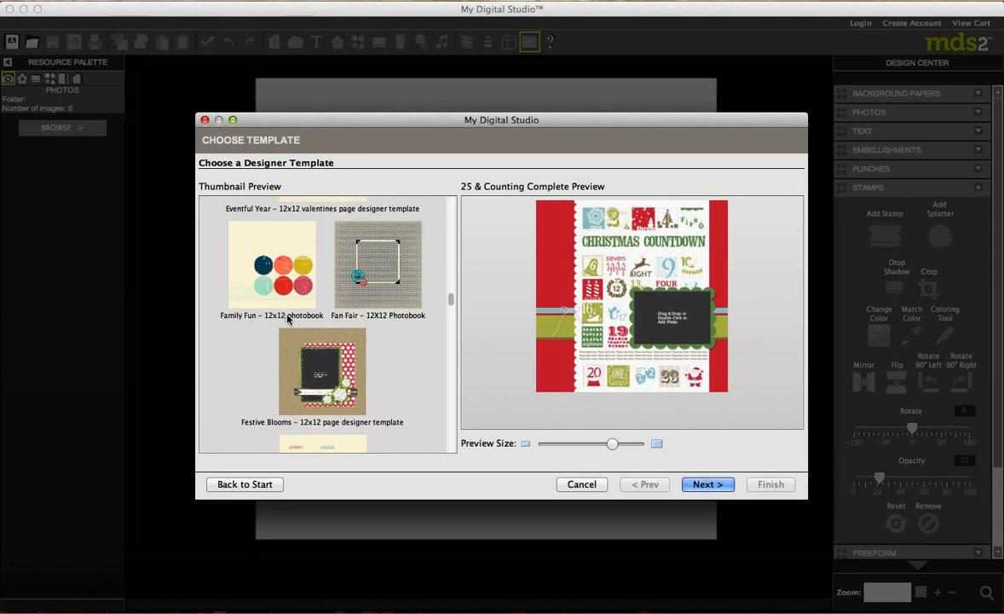
{"action": "scroll", "scroll_direction": "down", "scroll_amount": 3}
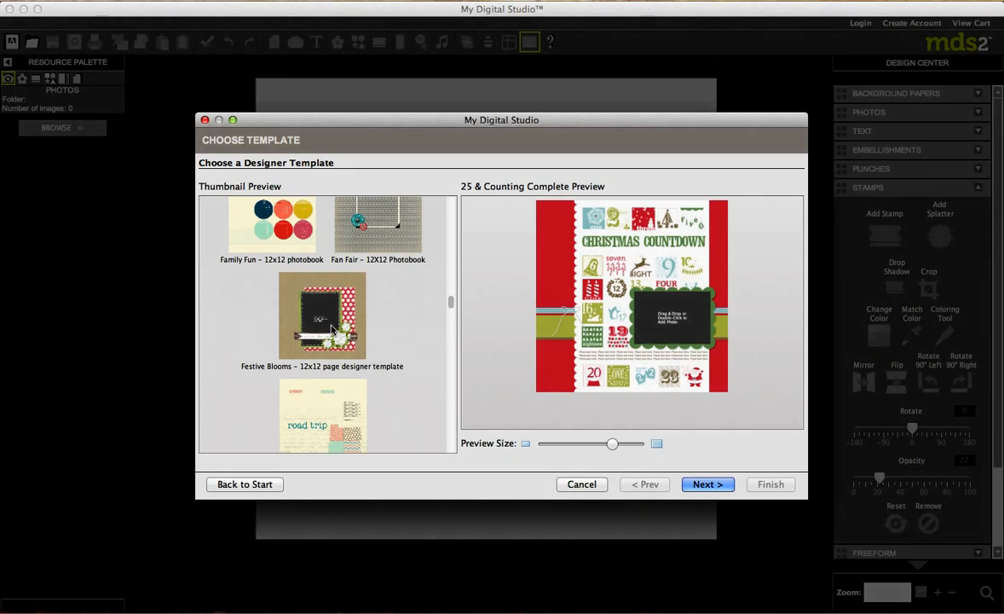
{"action": "scroll", "scroll_direction": "down", "scroll_amount": 3}
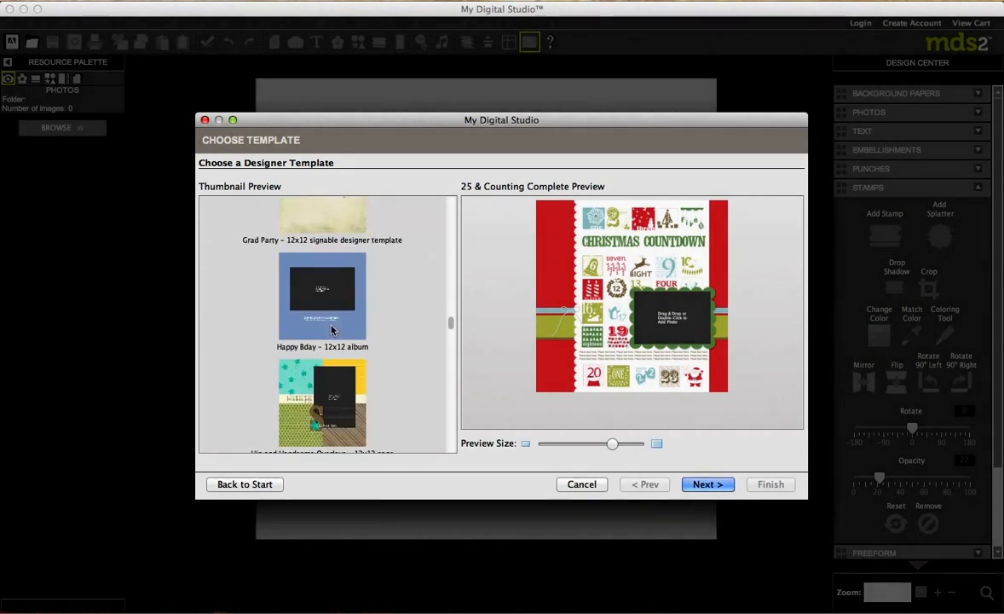
{"action": "scroll", "scroll_direction": "up", "scroll_amount": 3}
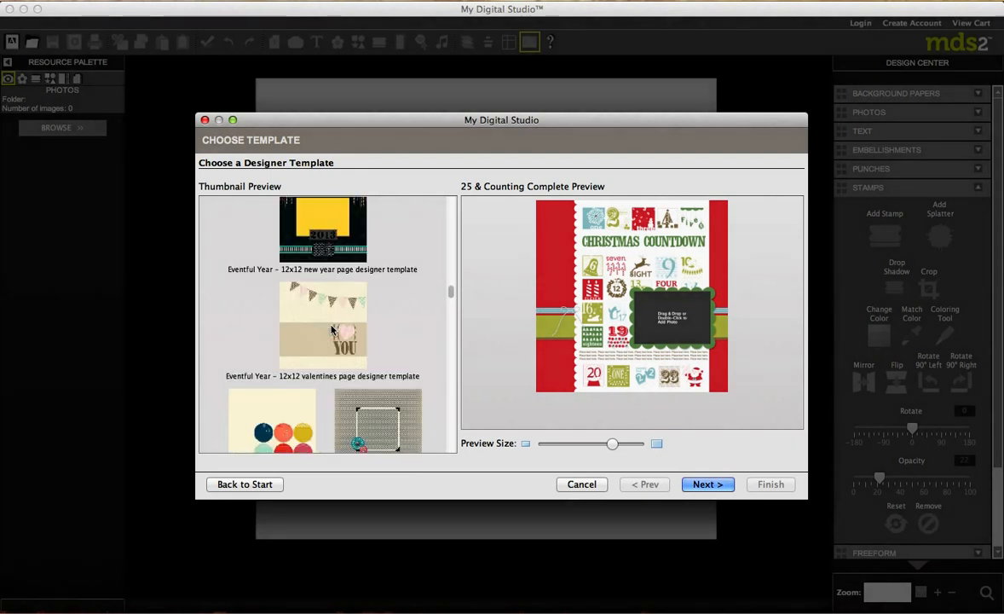
{"action": "scroll", "scroll_direction": "down", "scroll_amount": 3}
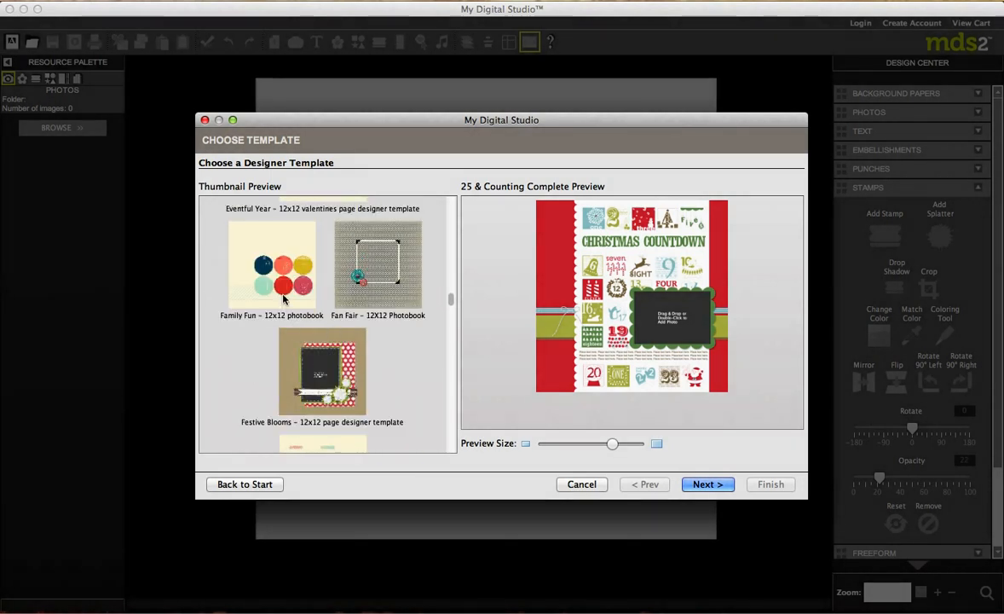
{"action": "left_click", "coordinate": [271, 269]}
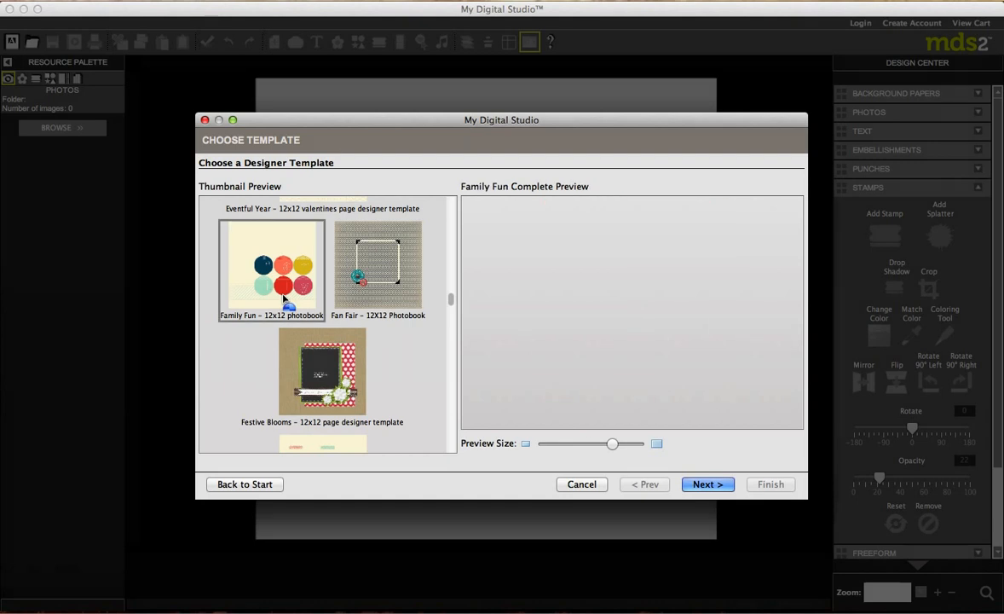
{"action": "left_click", "coordinate": [271, 269]}
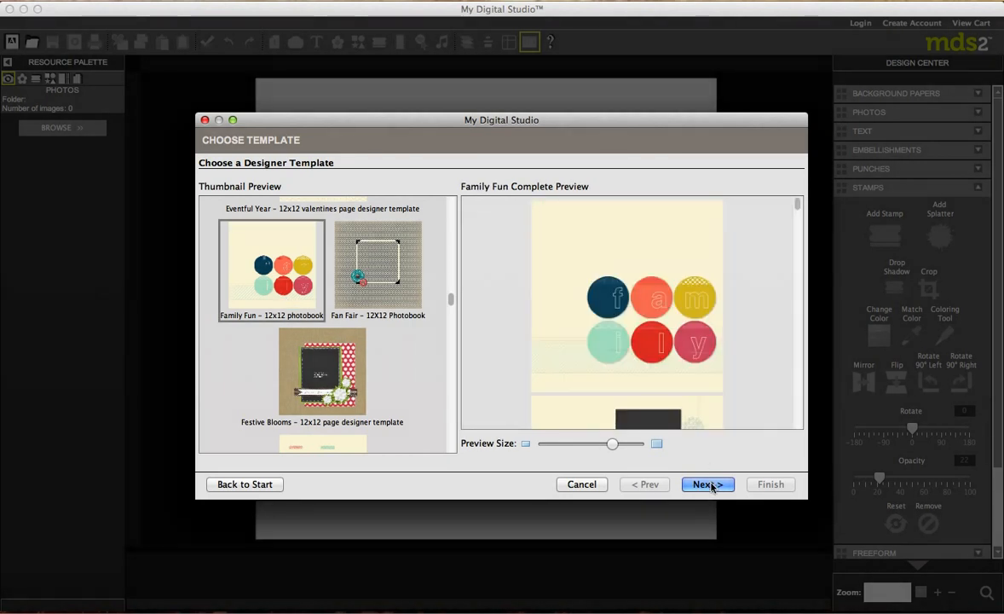
Keep the Family Fun pages in their default arrangement and continue.
{"action": "left_click", "coordinate": [706, 484]}
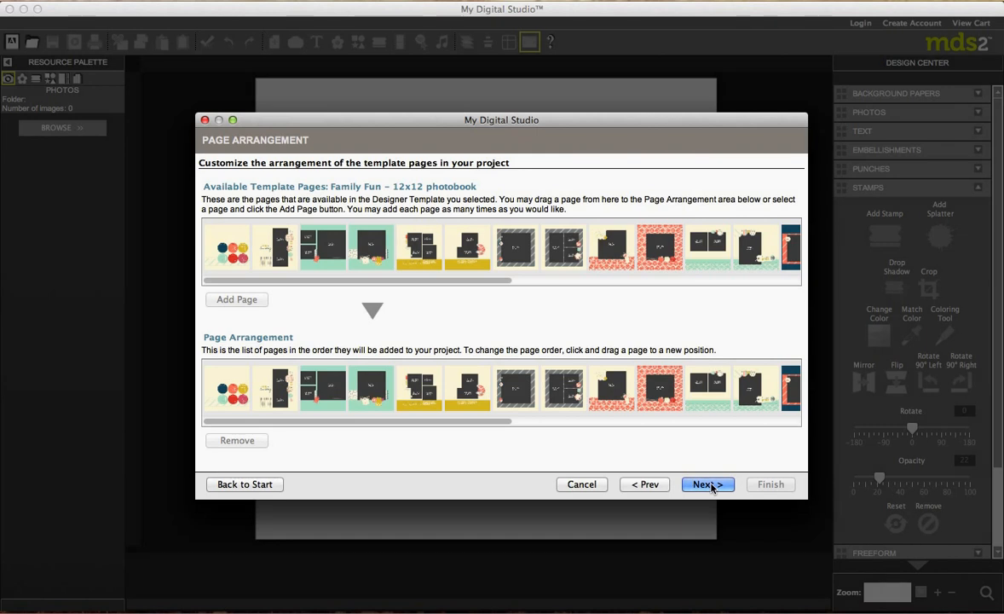
{"action": "mouse_move", "coordinate": [322, 250]}
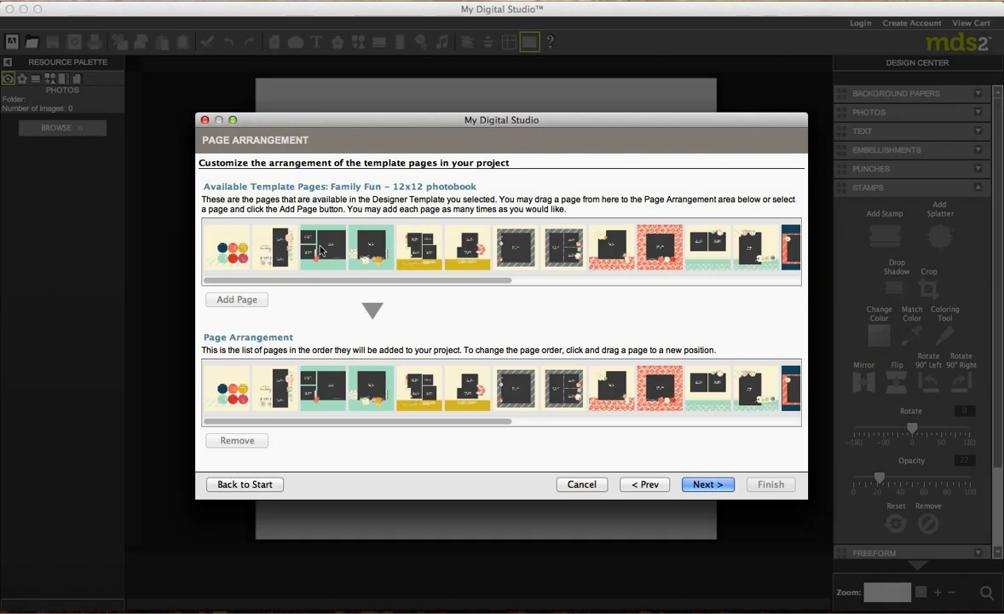
{"action": "mouse_move", "coordinate": [763, 256]}
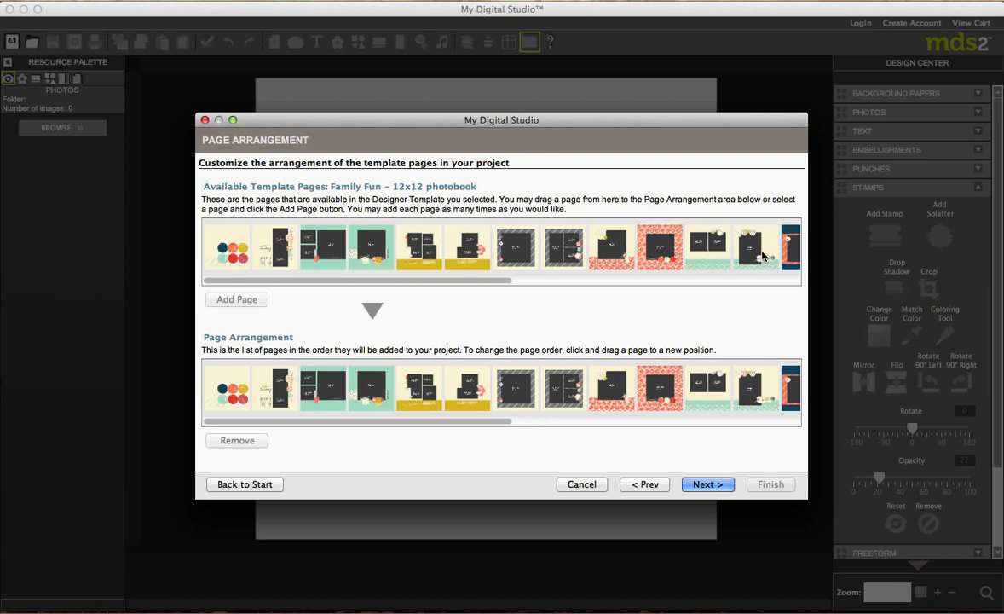
{"action": "mouse_move", "coordinate": [759, 255]}
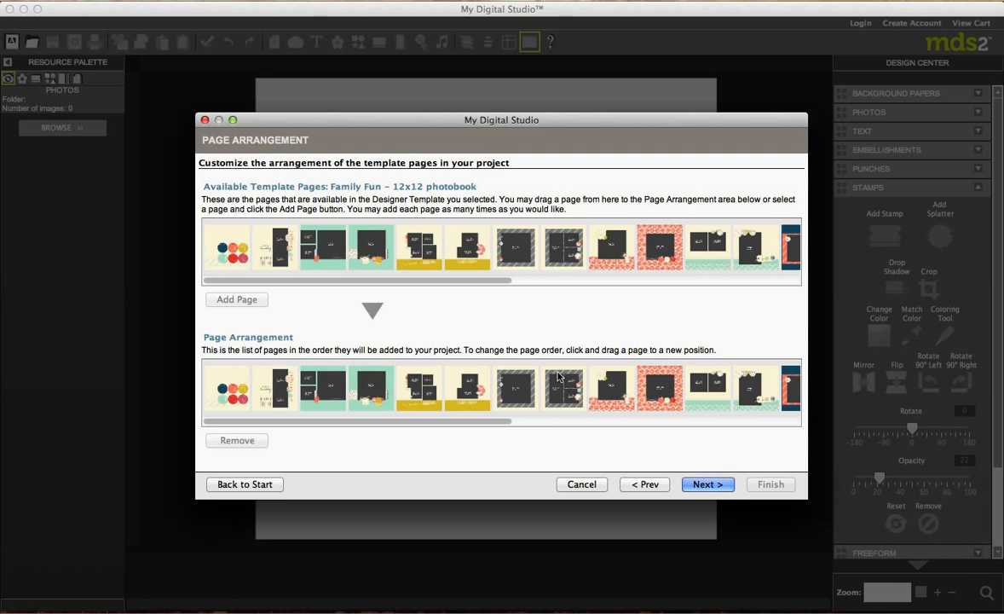
{"action": "left_click", "coordinate": [707, 484]}
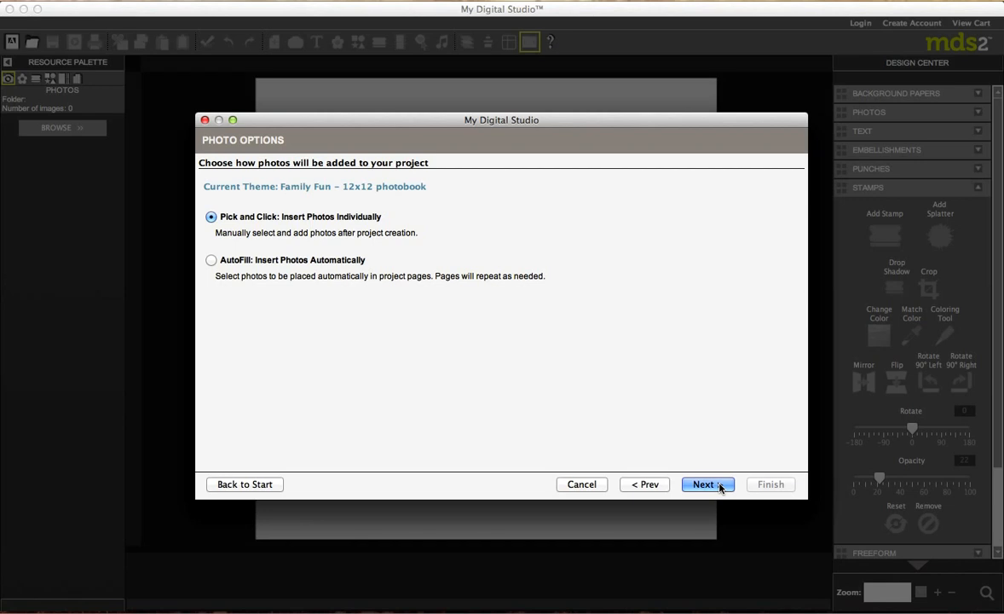
Keep Pick and Click photo adding and name the project 'Kimberlys Family Fun'.
{"action": "left_click", "coordinate": [706, 484]}
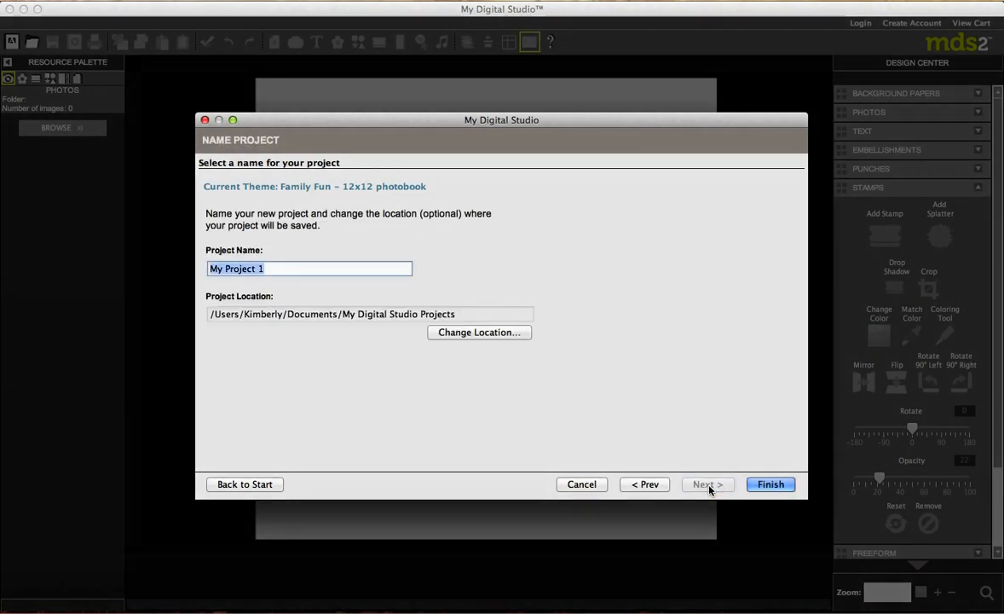
{"action": "type", "text": "Family"}
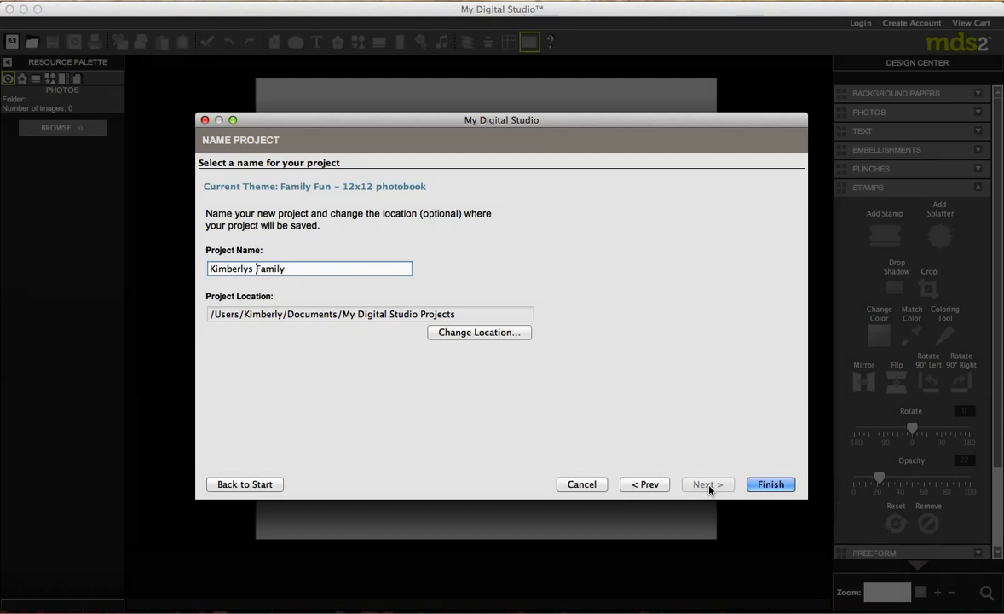
{"action": "type", "text": "Fun"}
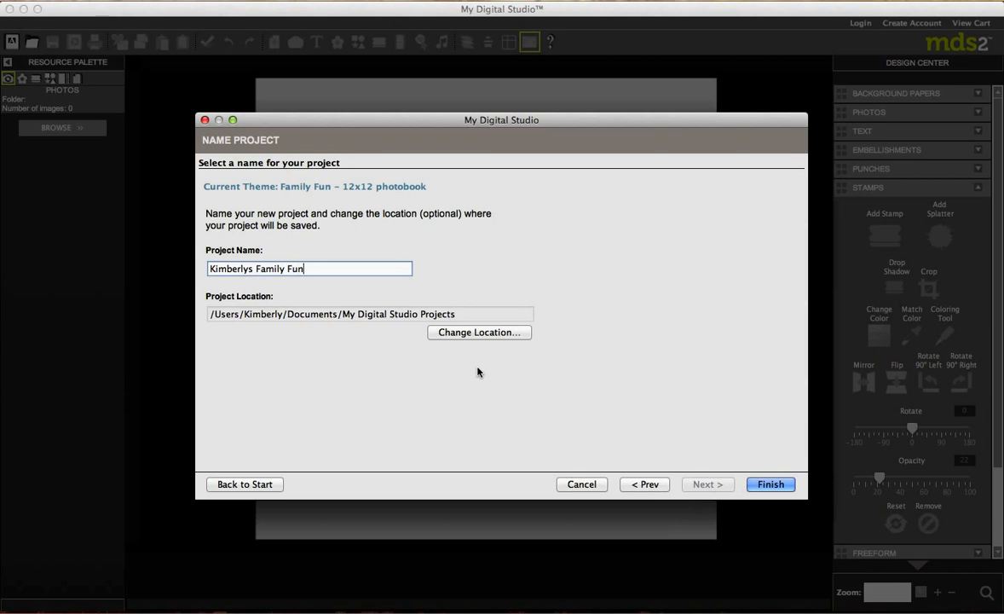
{"action": "mouse_move", "coordinate": [610, 325]}
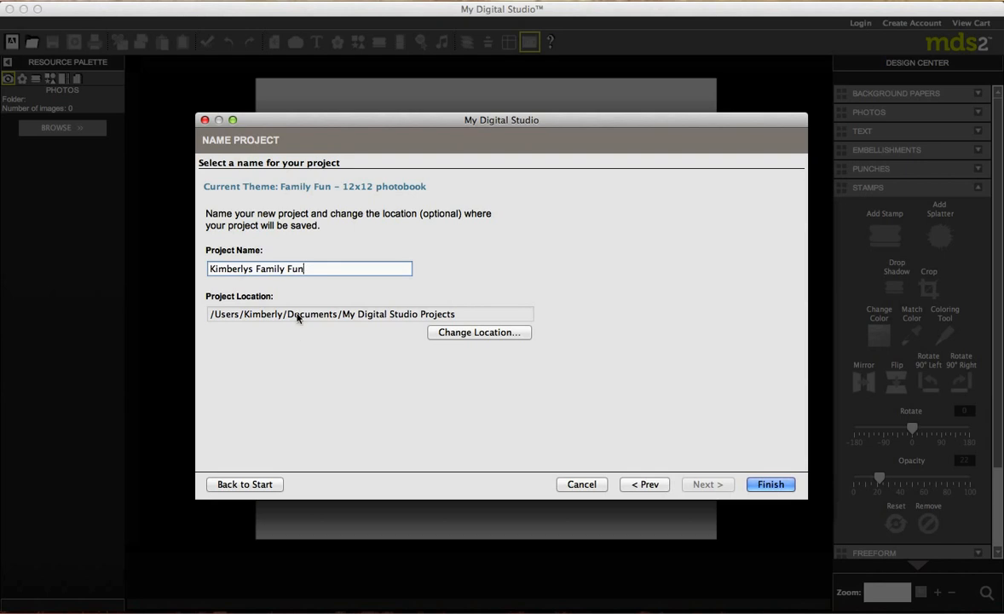
{"action": "mouse_move", "coordinate": [618, 403]}
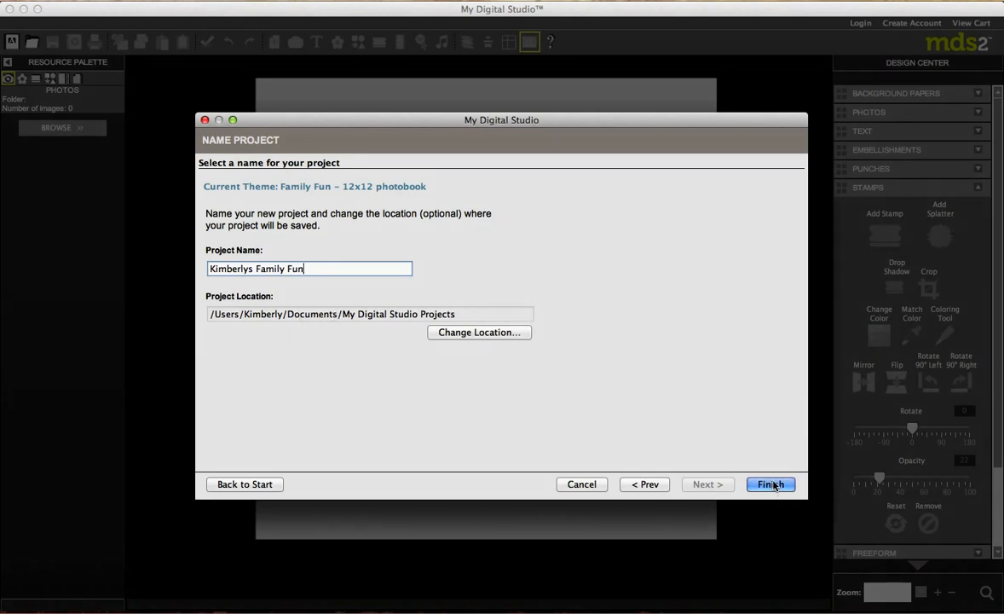
{"action": "left_click", "coordinate": [768, 484]}
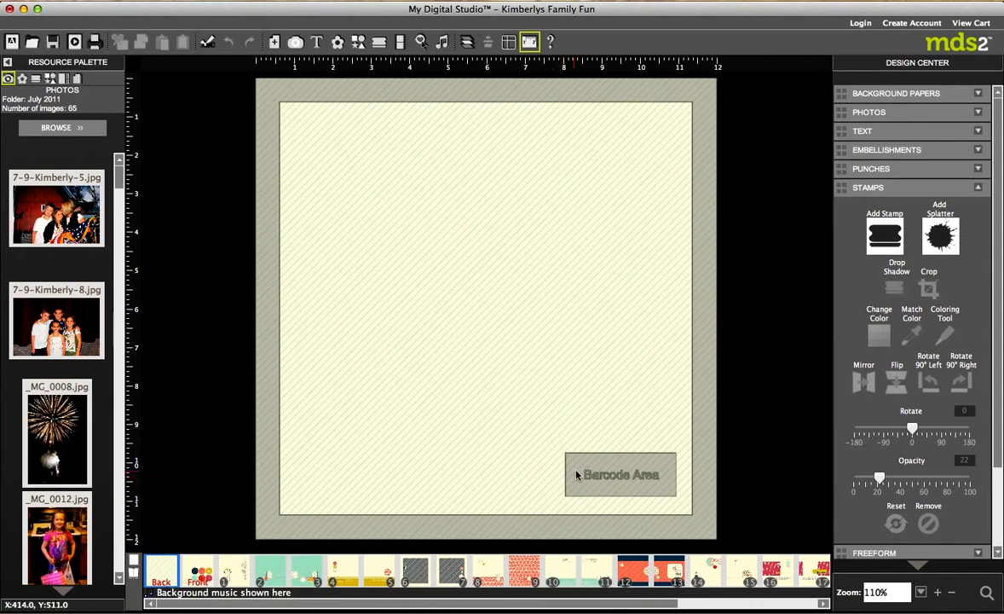
{"action": "mouse_move", "coordinate": [664, 479]}
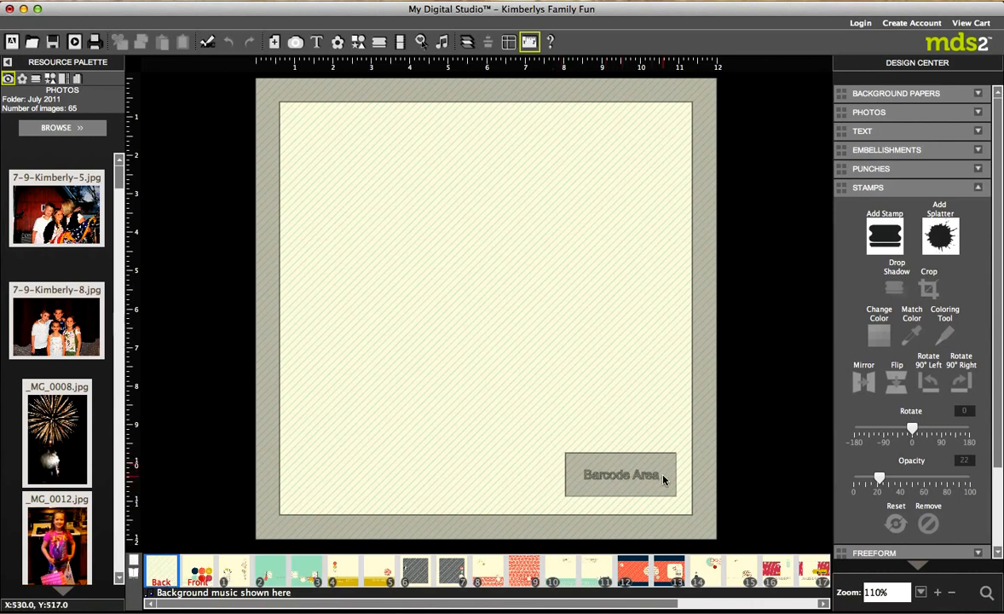
{"action": "mouse_move", "coordinate": [616, 479]}
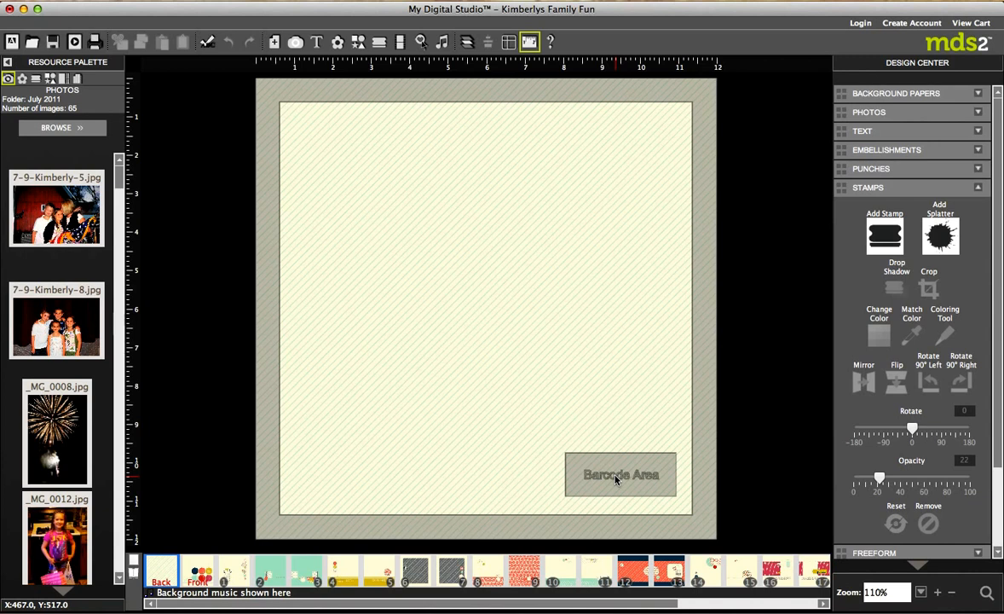
{"action": "mouse_move", "coordinate": [524, 405]}
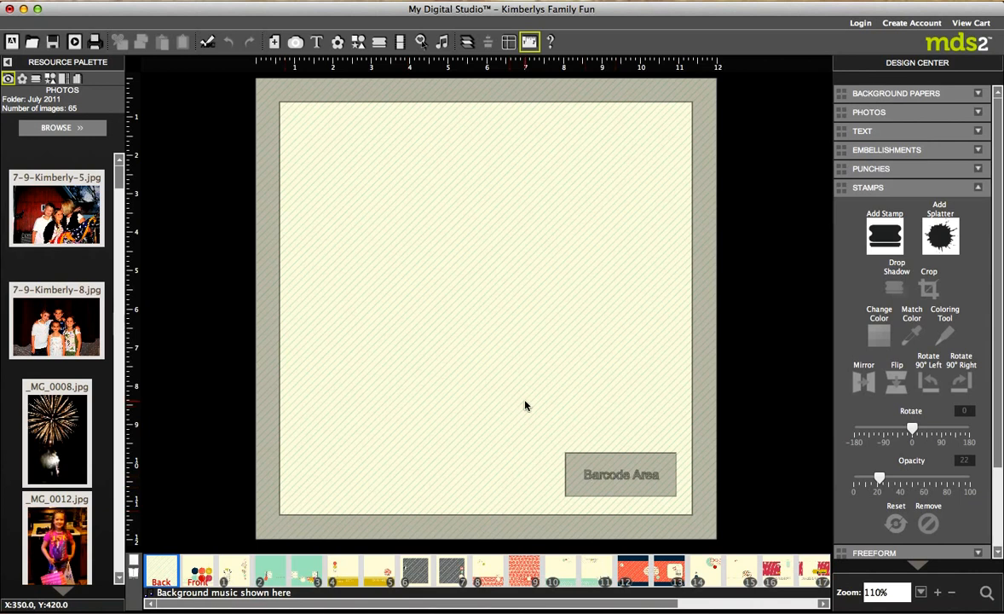
{"action": "mouse_move", "coordinate": [475, 439]}
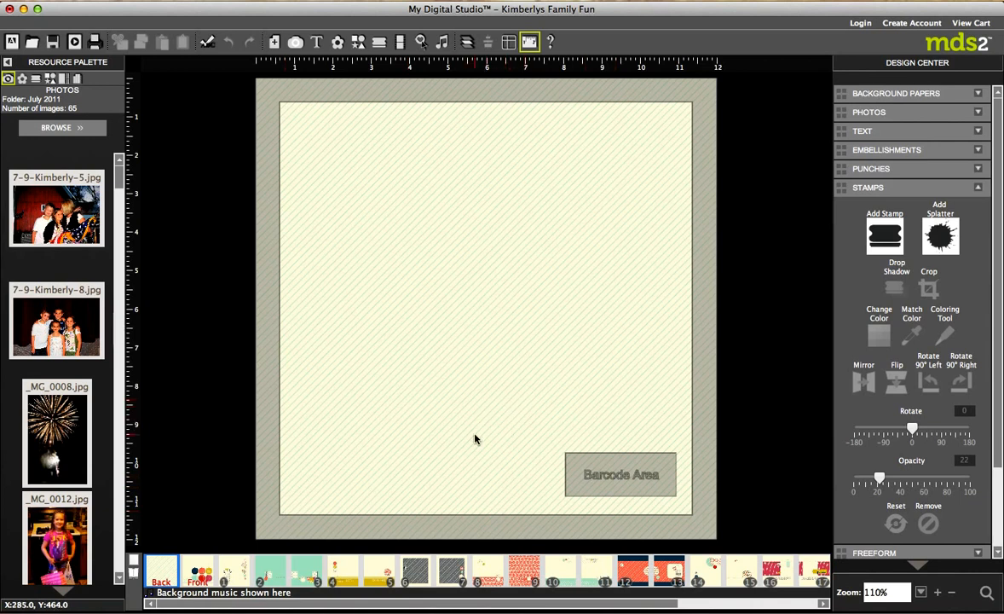
{"action": "mouse_move", "coordinate": [438, 407]}
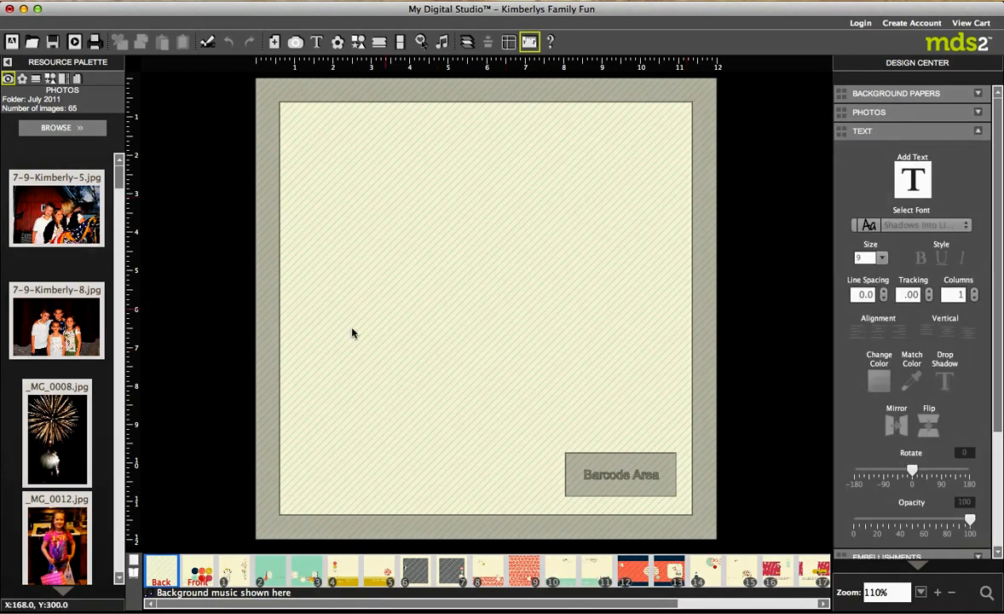
Go to the front cover and select the pink 'y' circle.
{"action": "left_click", "coordinate": [197, 569]}
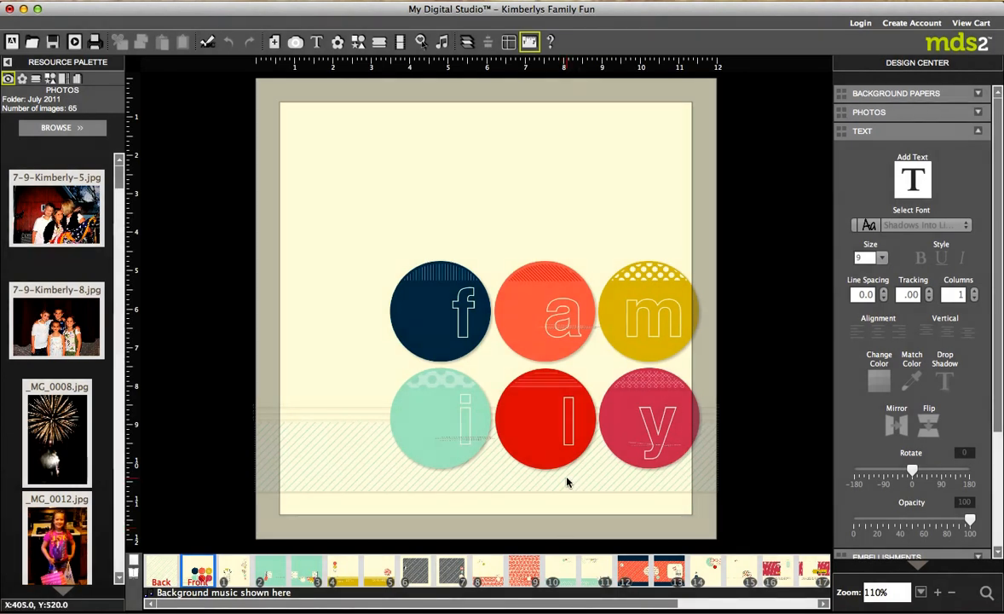
{"action": "mouse_move", "coordinate": [656, 480]}
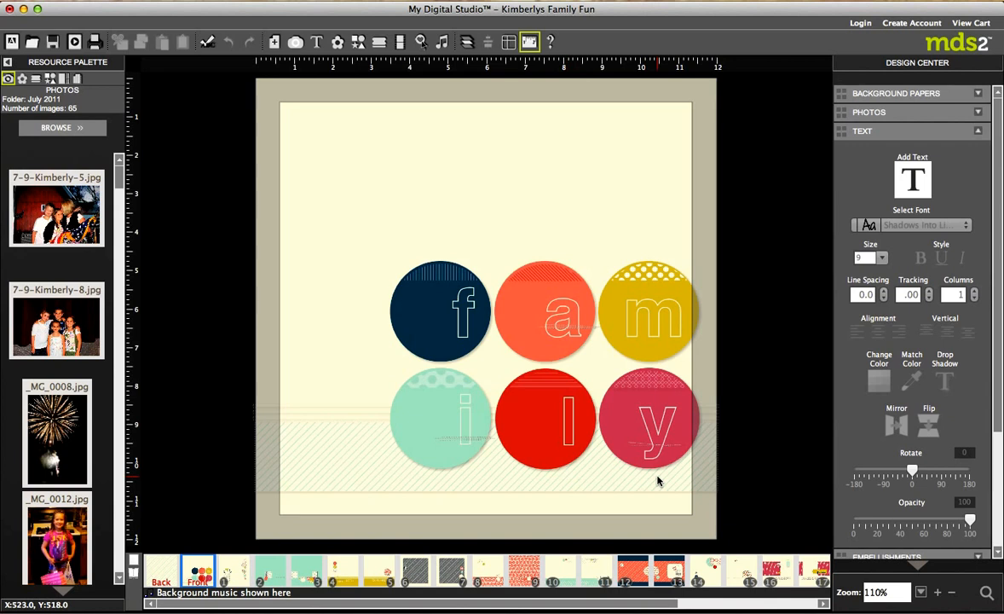
{"action": "mouse_move", "coordinate": [661, 441]}
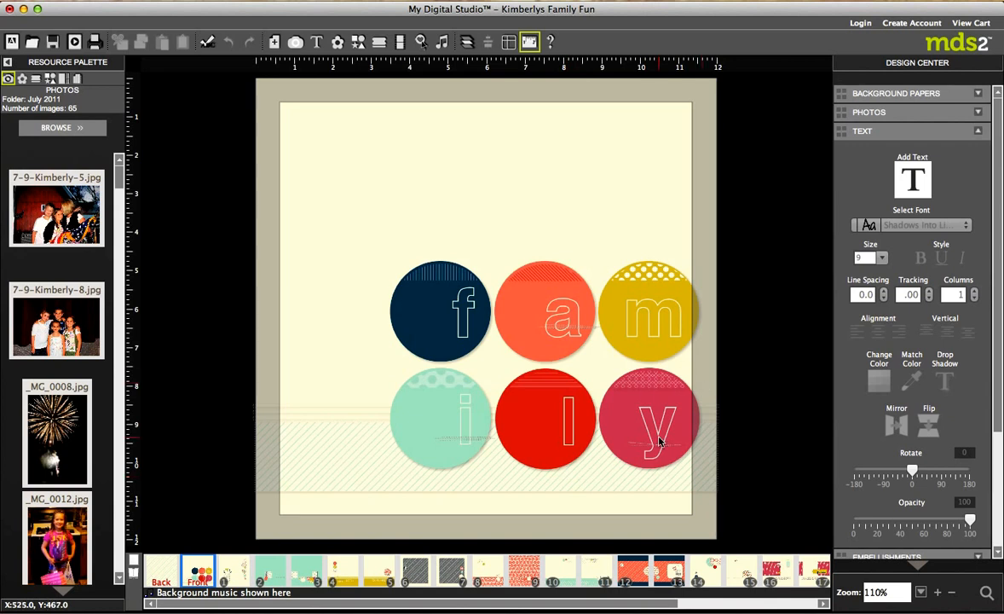
{"action": "left_click", "coordinate": [648, 417]}
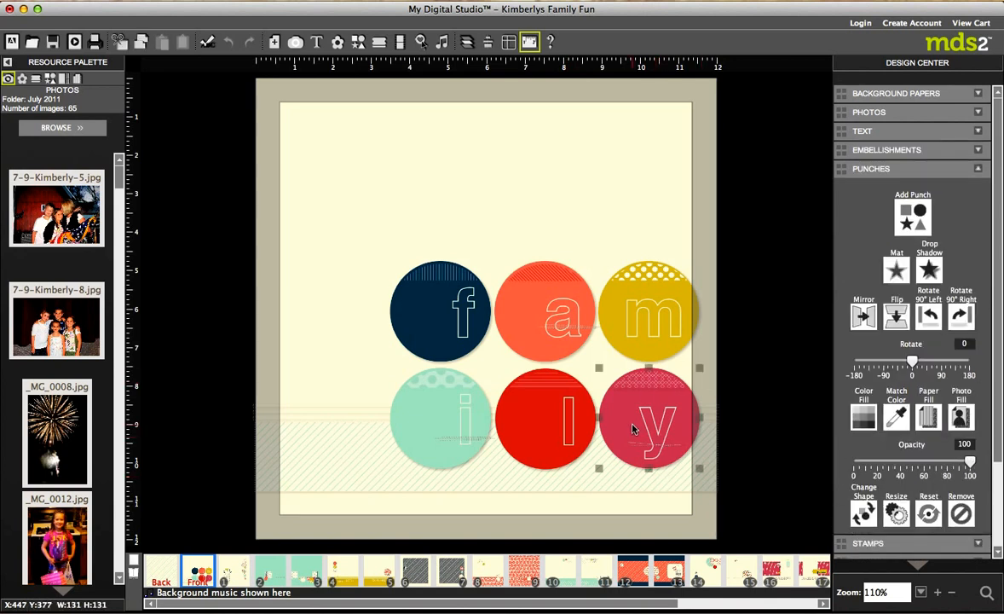
{"action": "mouse_move", "coordinate": [629, 419]}
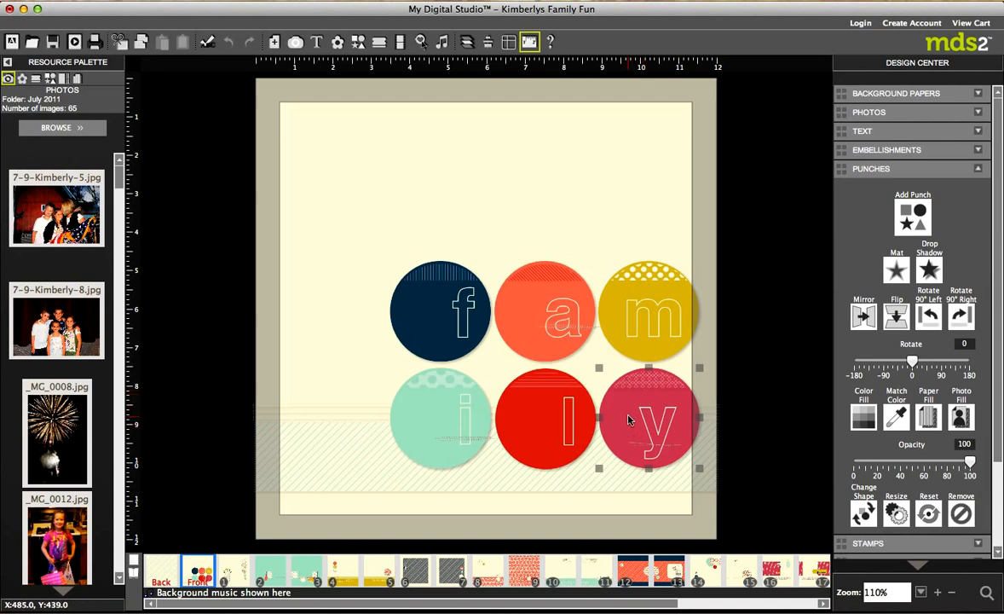
{"action": "mouse_move", "coordinate": [293, 433]}
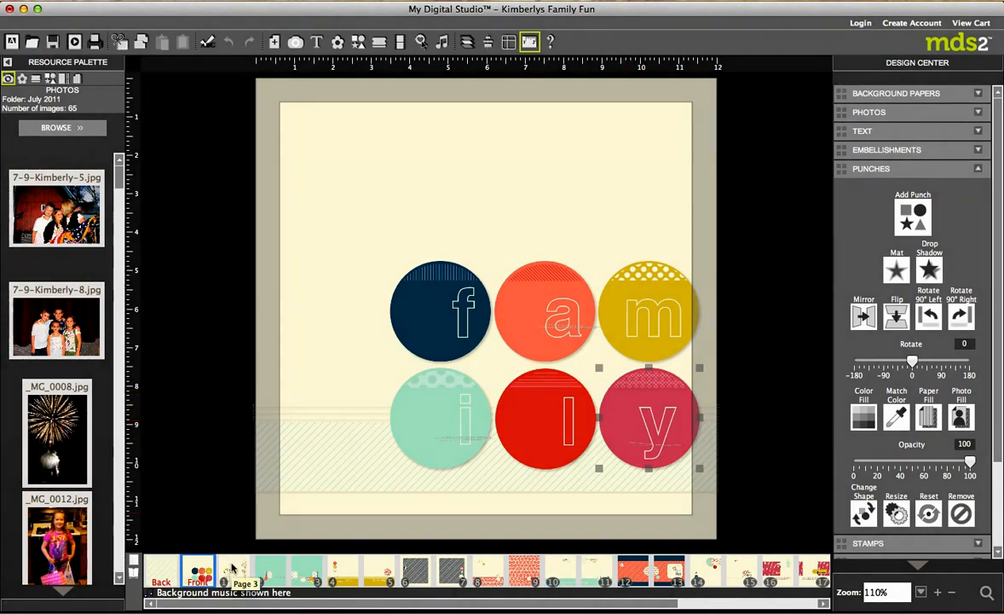
Open the 'my family' page and scroll through the photo palette.
{"action": "left_click", "coordinate": [234, 570]}
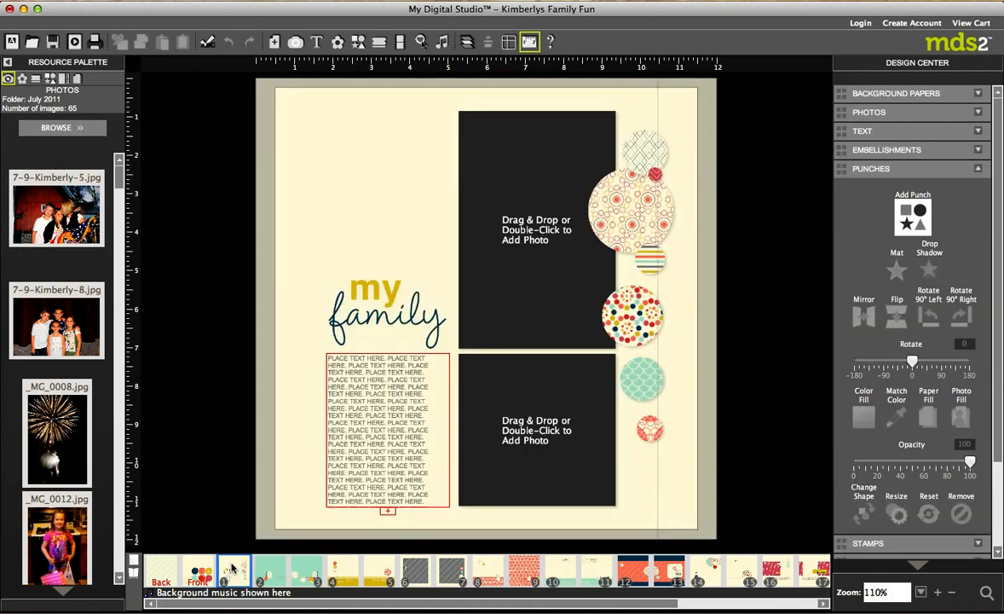
{"action": "mouse_move", "coordinate": [187, 460]}
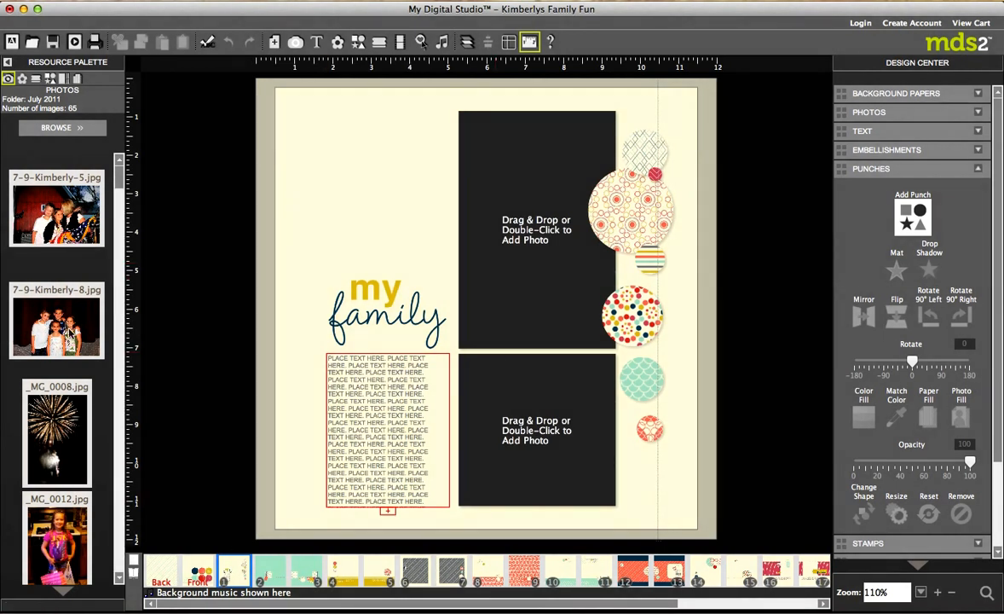
{"action": "scroll", "scroll_direction": "down", "scroll_amount": 3}
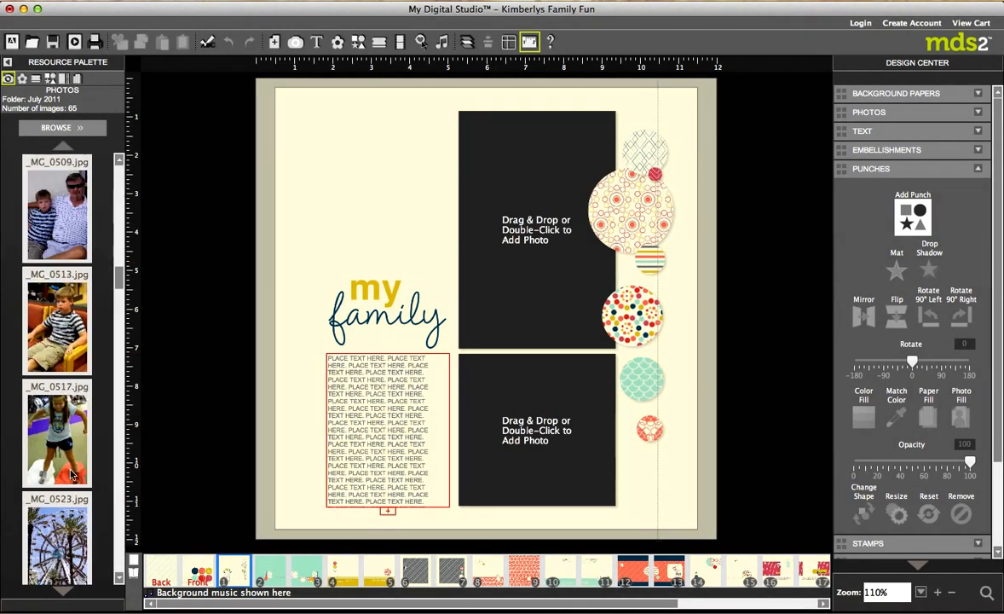
{"action": "mouse_move", "coordinate": [10, 77]}
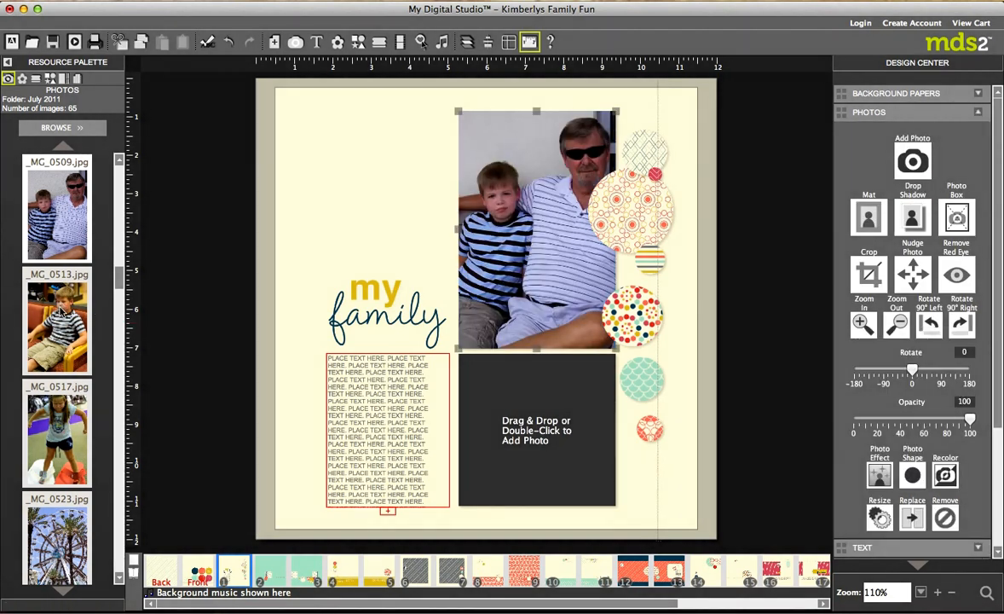
{"action": "mouse_move", "coordinate": [553, 399]}
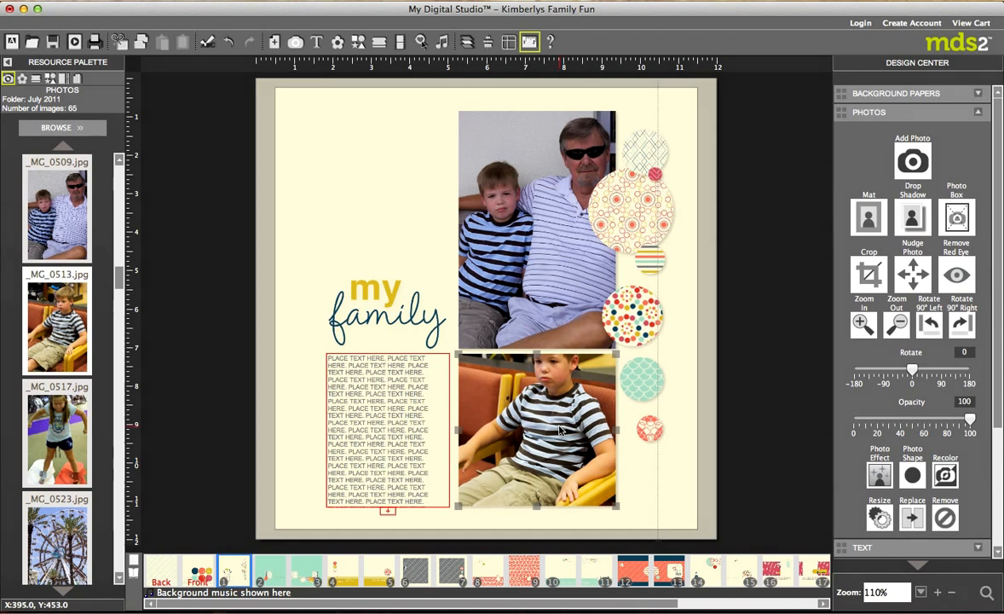
Crop the lower photo, shifting the crop area up to show more of the boy's head.
{"action": "left_click", "coordinate": [868, 273]}
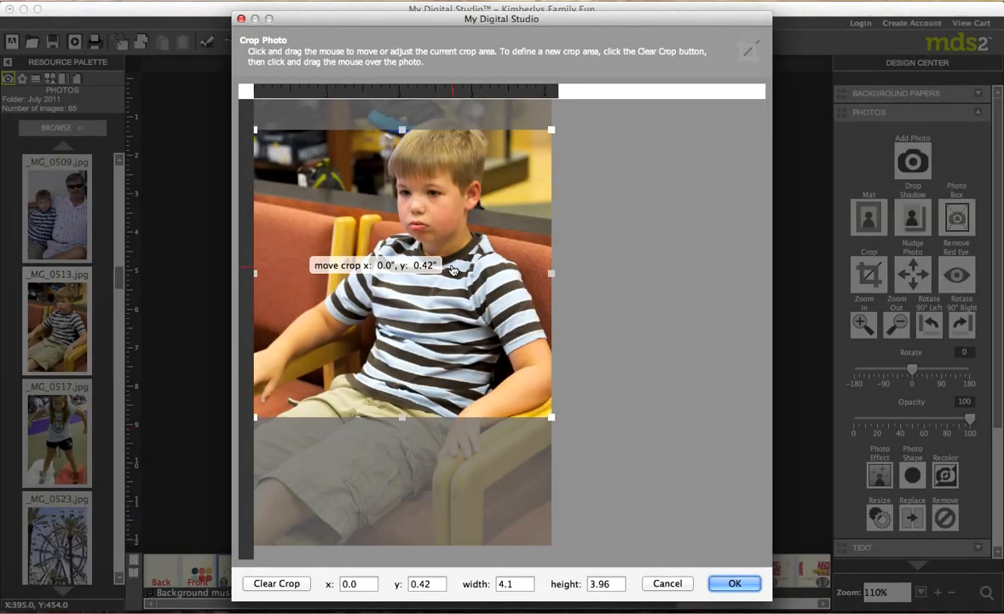
{"action": "left_click_drag", "start_coordinate": [402, 264], "coordinate": [402, 362]}
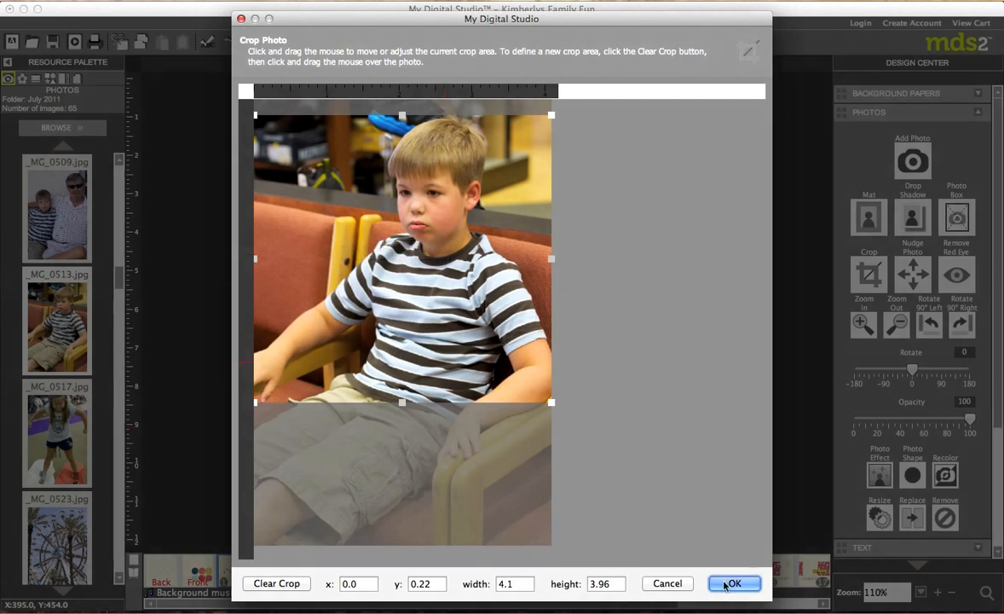
{"action": "left_click", "coordinate": [733, 583]}
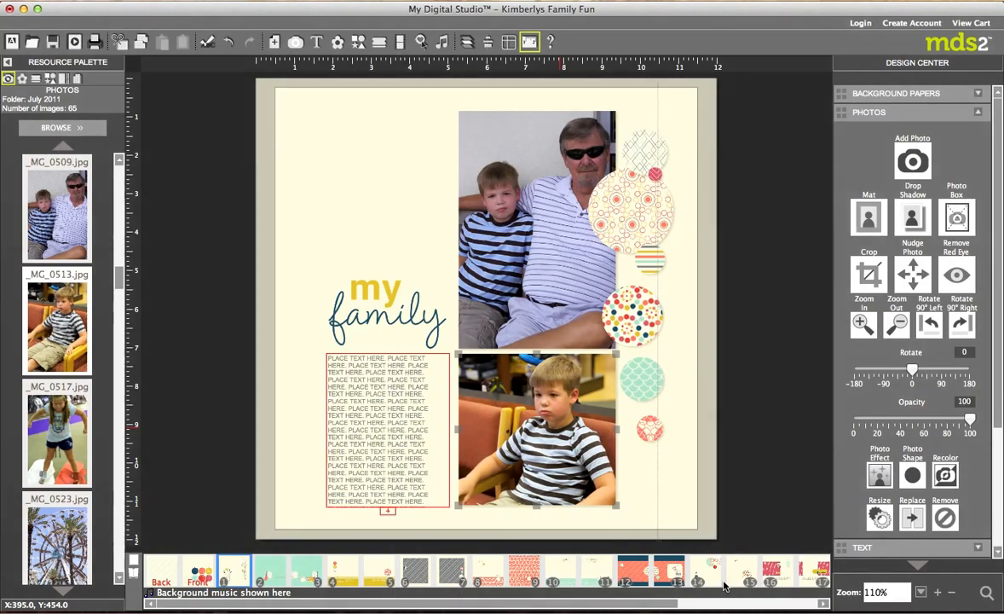
Delete the placeholder journaling and switch the text box to the Ashley font.
{"action": "left_click", "coordinate": [384, 430]}
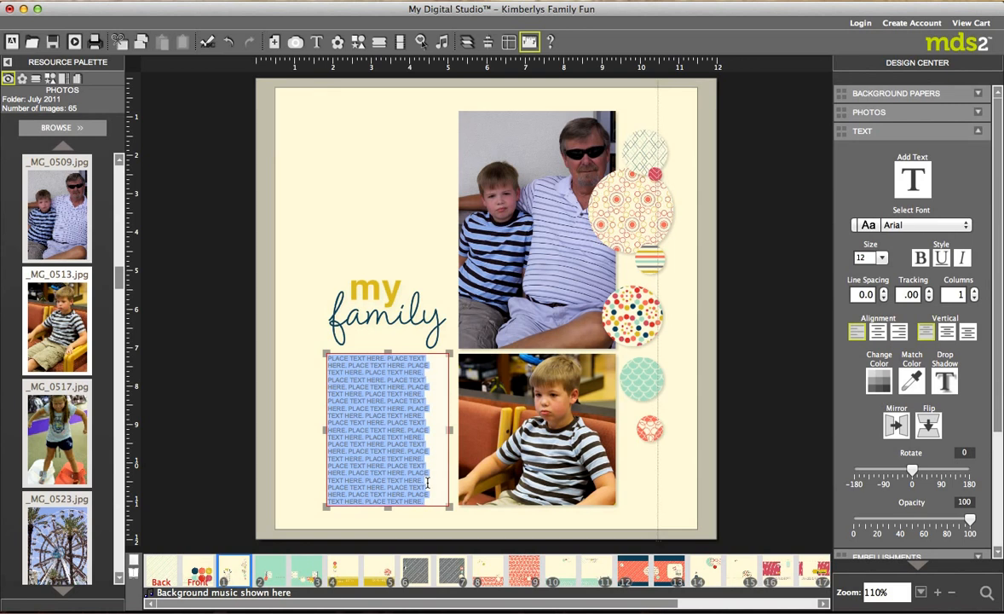
{"action": "key", "text": "delete"}
{"action": "type", "text": "This"}
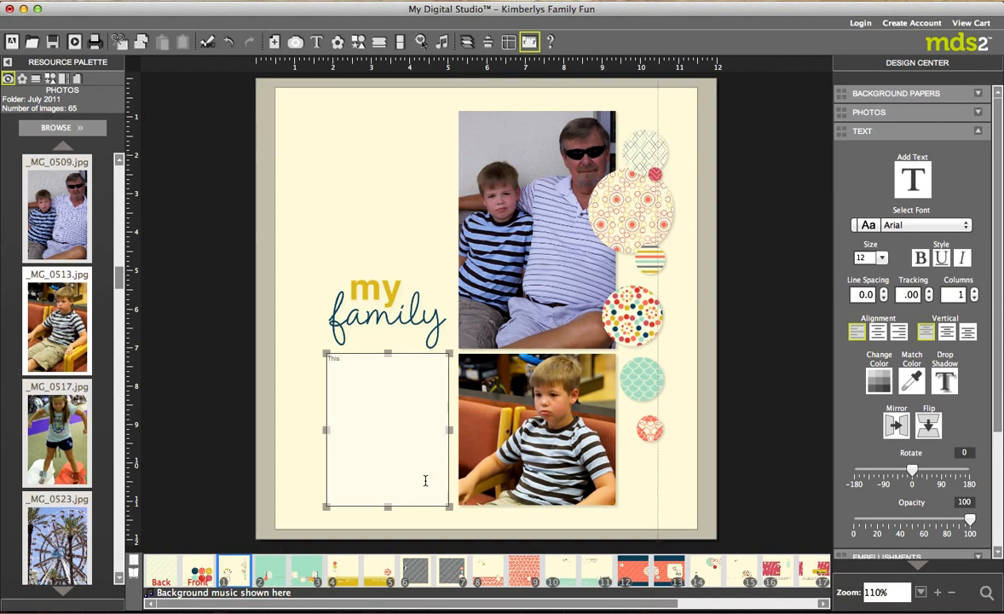
{"action": "mouse_move", "coordinate": [929, 228]}
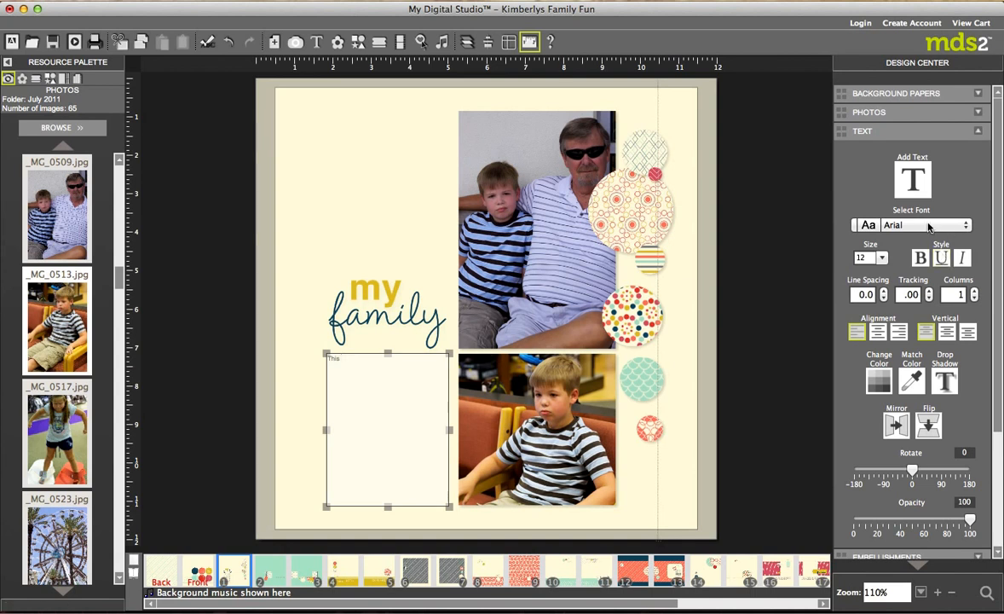
{"action": "left_click", "coordinate": [964, 225]}
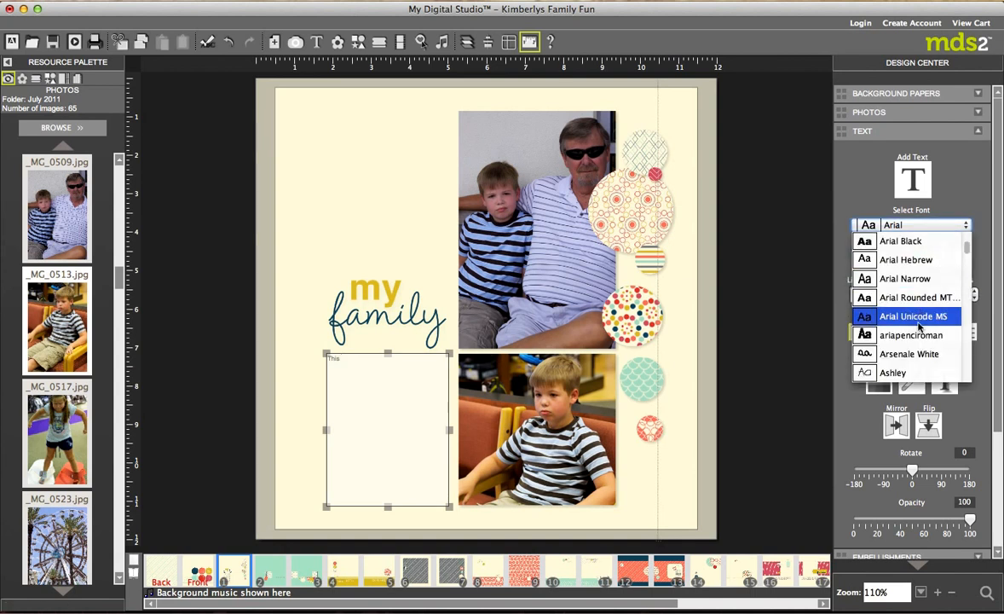
{"action": "left_click", "coordinate": [892, 372]}
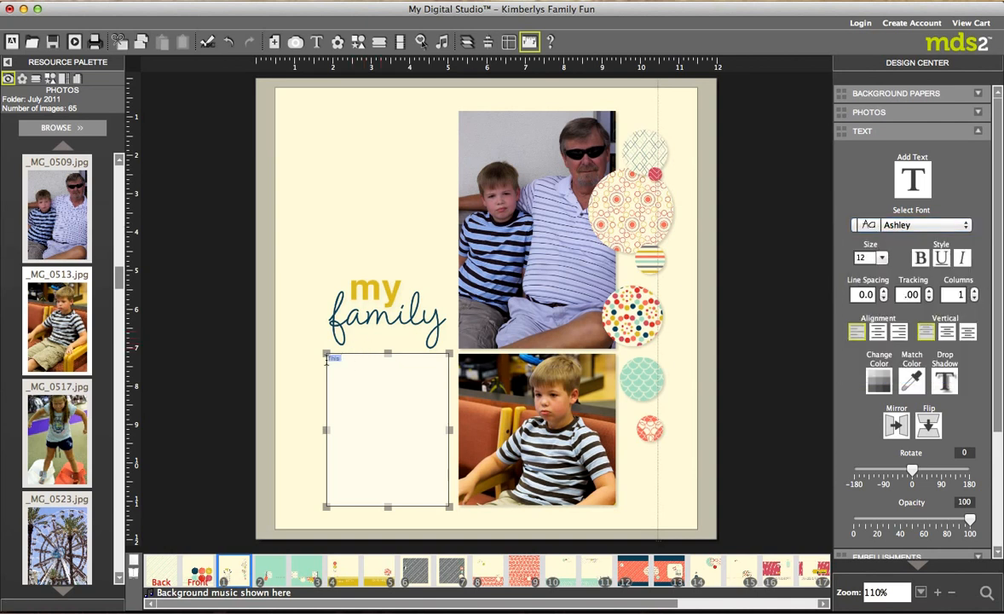
Set text size 24 and type 'This is the day Brandon had a BAD attitude.'.
{"action": "left_click", "coordinate": [332, 357]}
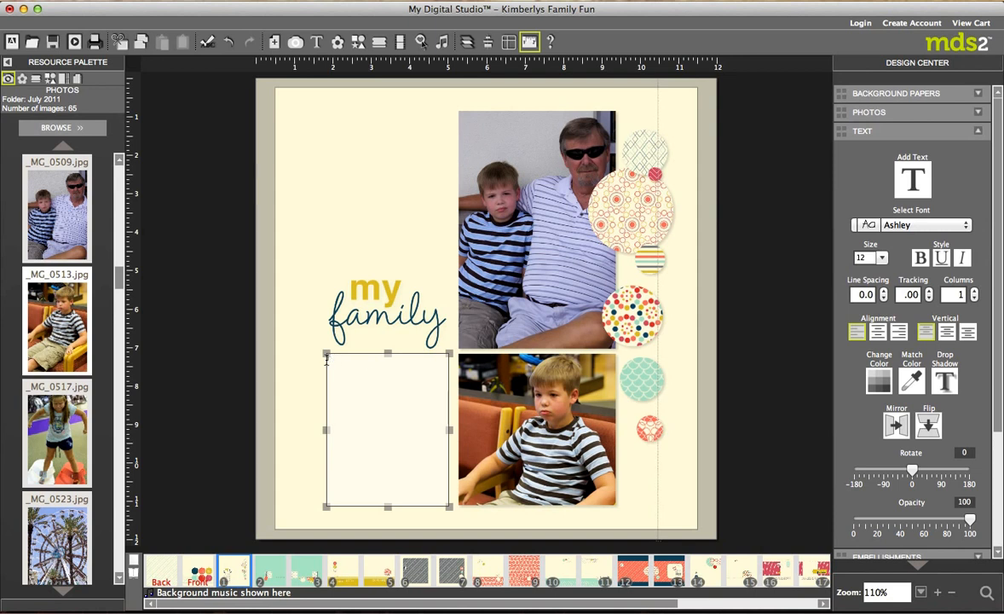
{"action": "left_click", "coordinate": [882, 257]}
{"action": "type", "text": "This is the day"}
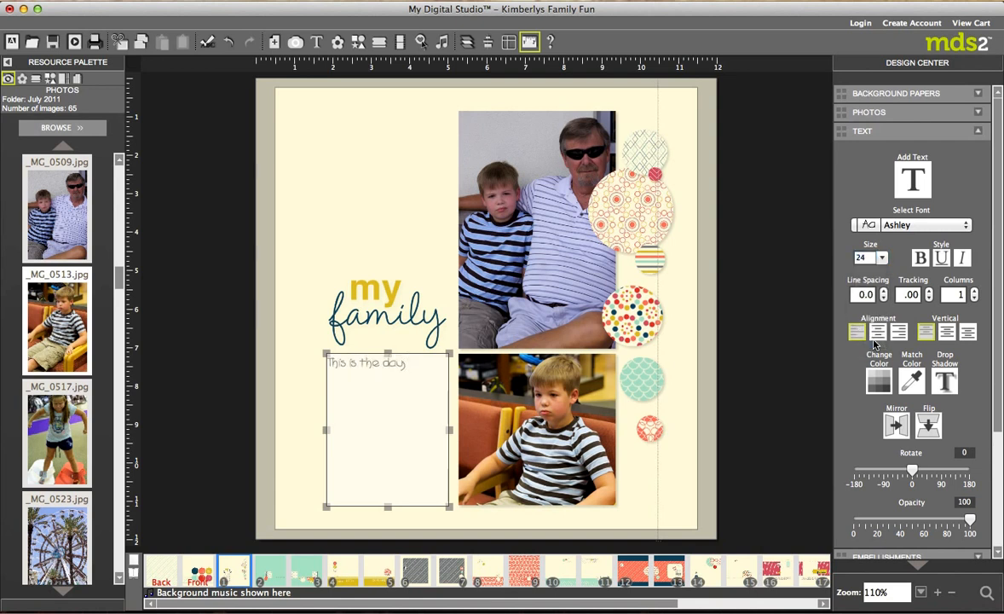
{"action": "type", "text": "Brandon had"}
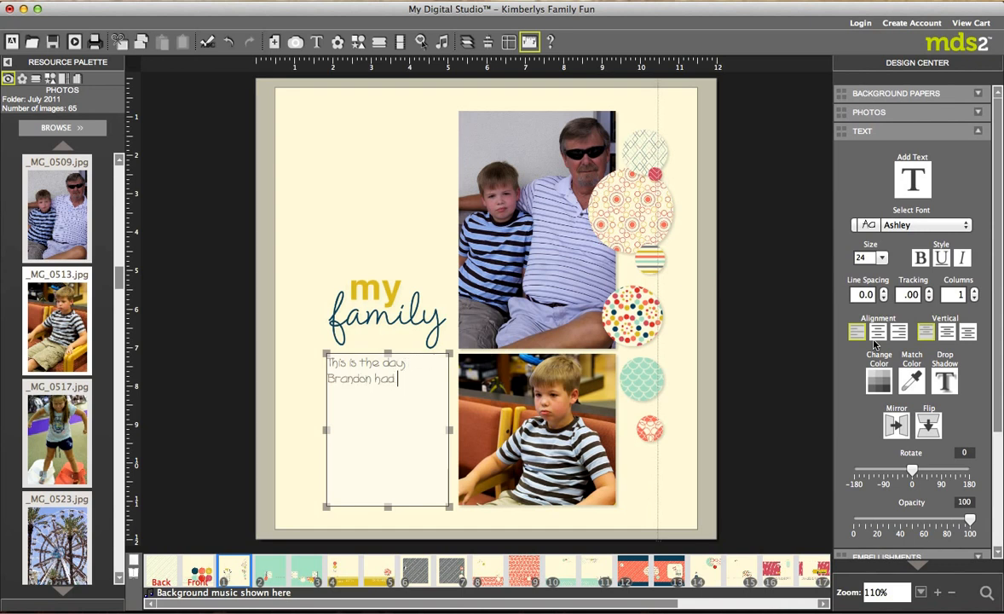
{"action": "type", "text": "a BAD attitude."}
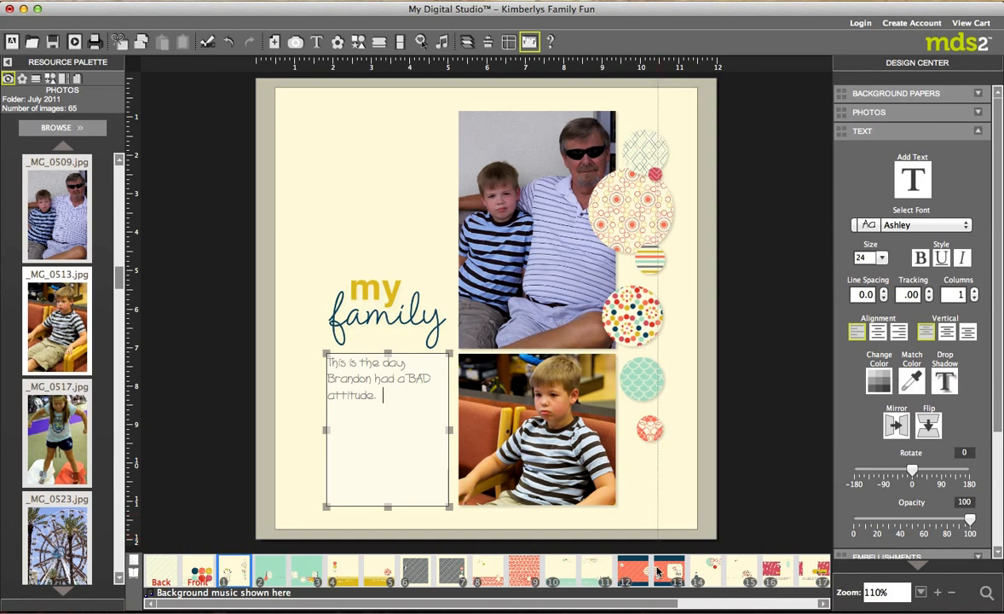
{"action": "scroll", "scroll_direction": "right", "scroll_amount": 3}
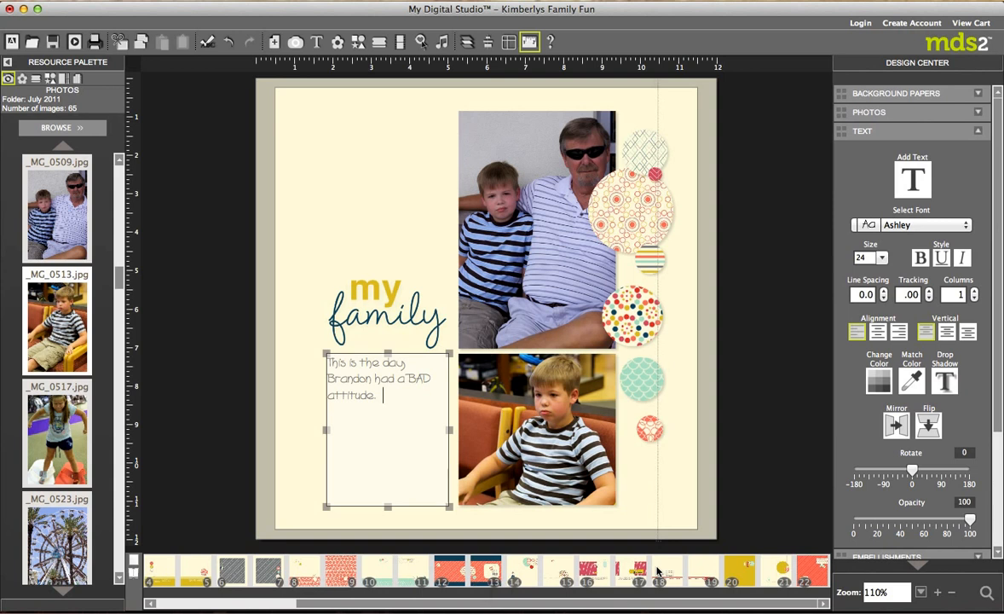
{"action": "mouse_move", "coordinate": [672, 123]}
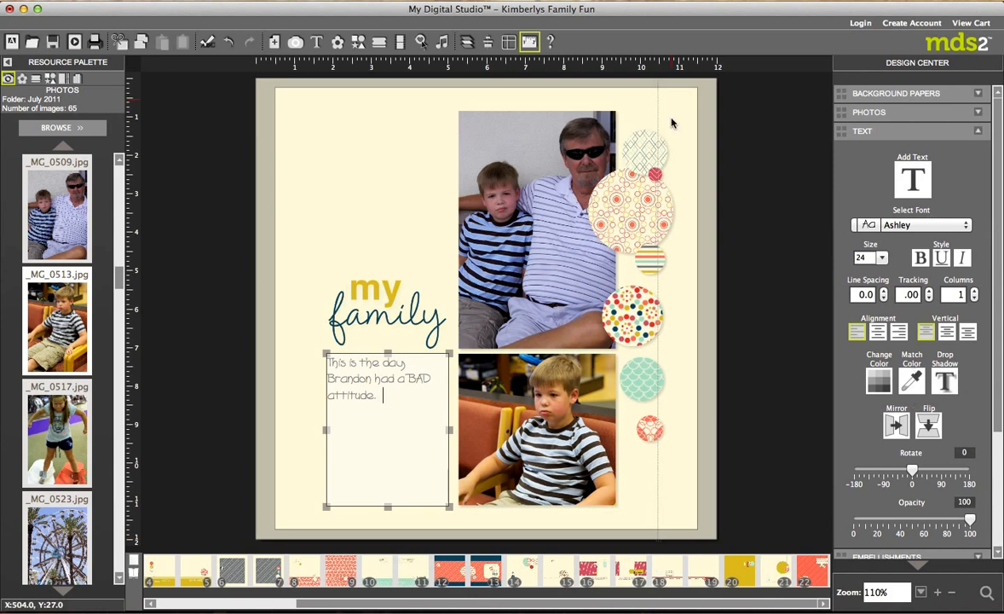
{"action": "mouse_move", "coordinate": [69, 515]}
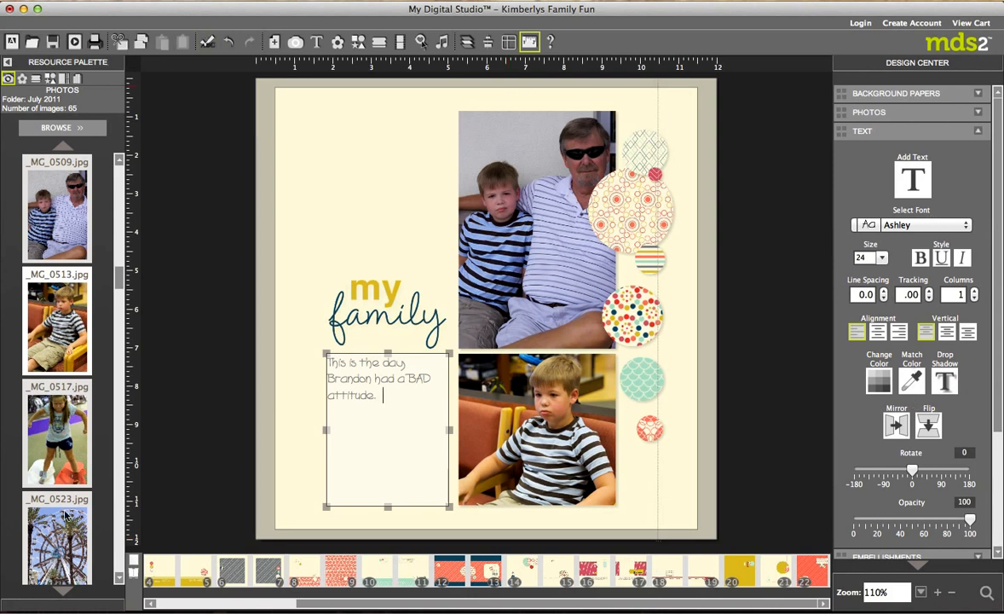
{"action": "mouse_move", "coordinate": [71, 603]}
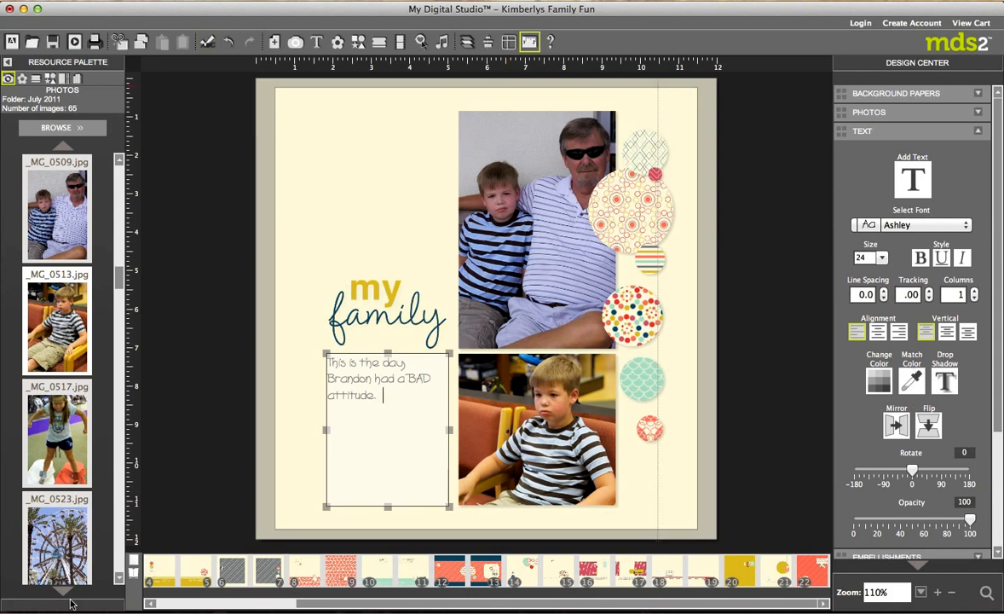